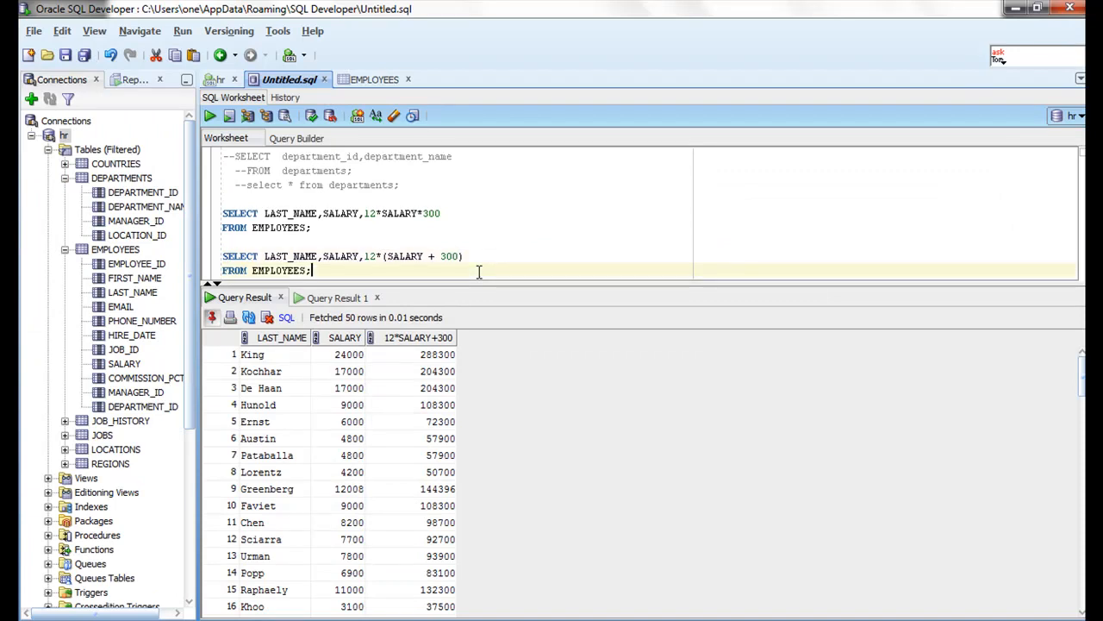
Type 'SELECT * FROM EMPLOYEES;' below the salary queries and select that line.
text(SEL)
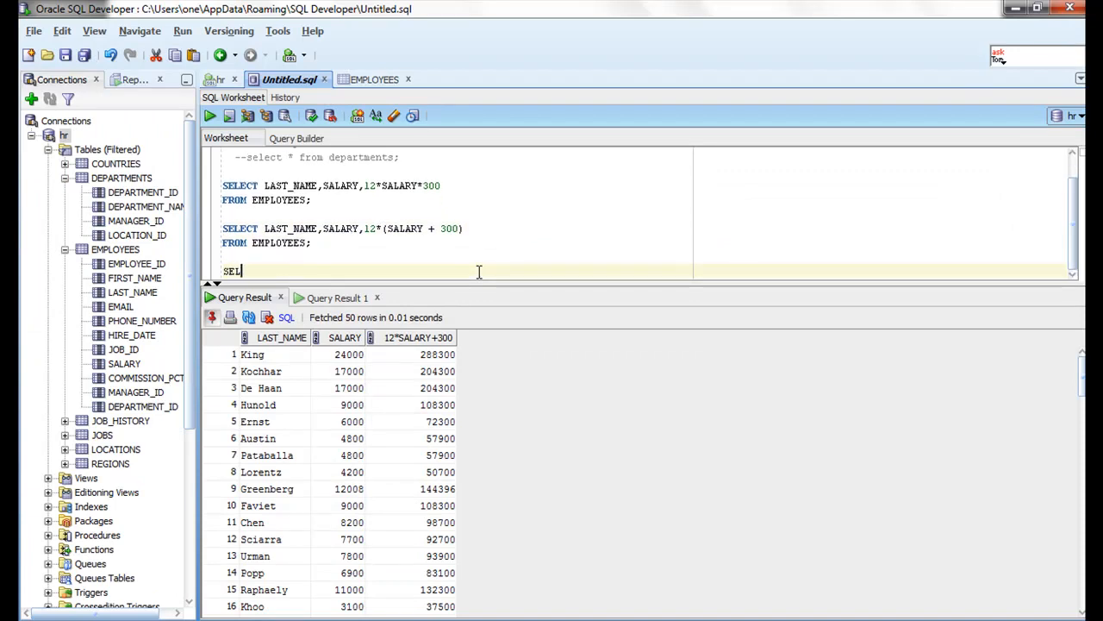
text(ECT * FROM)
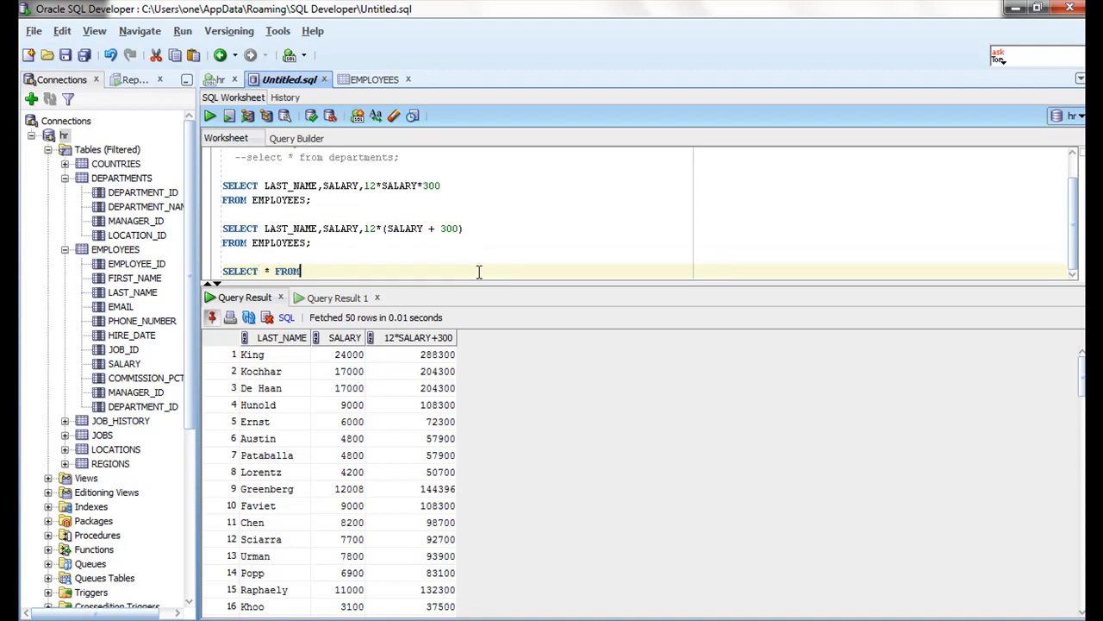
text(EMPLOYEES ;)
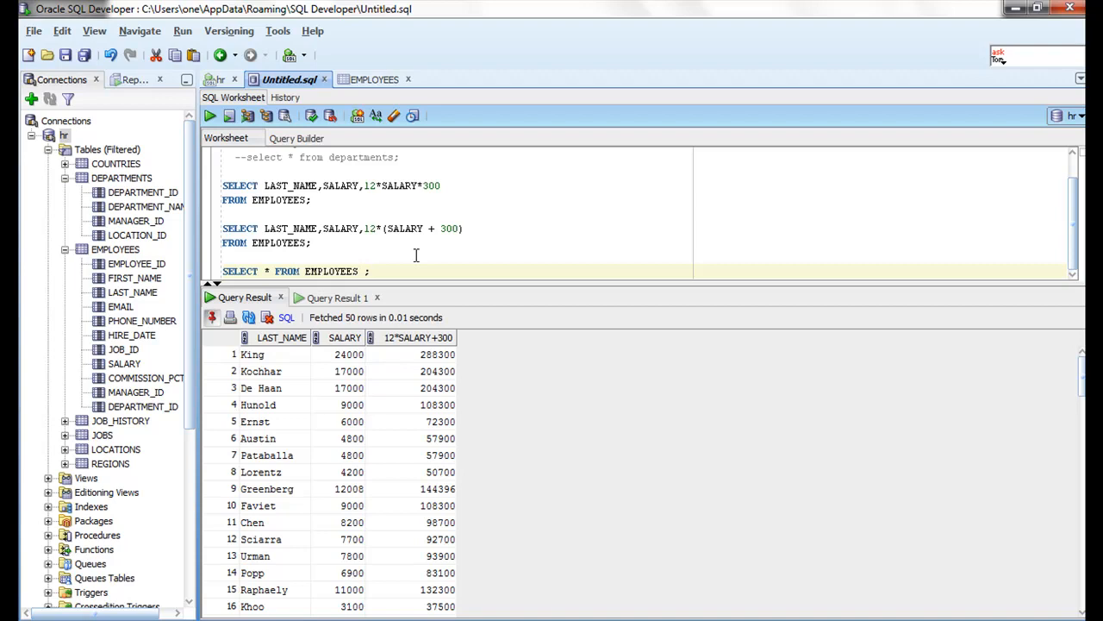
triple_click(293, 271)
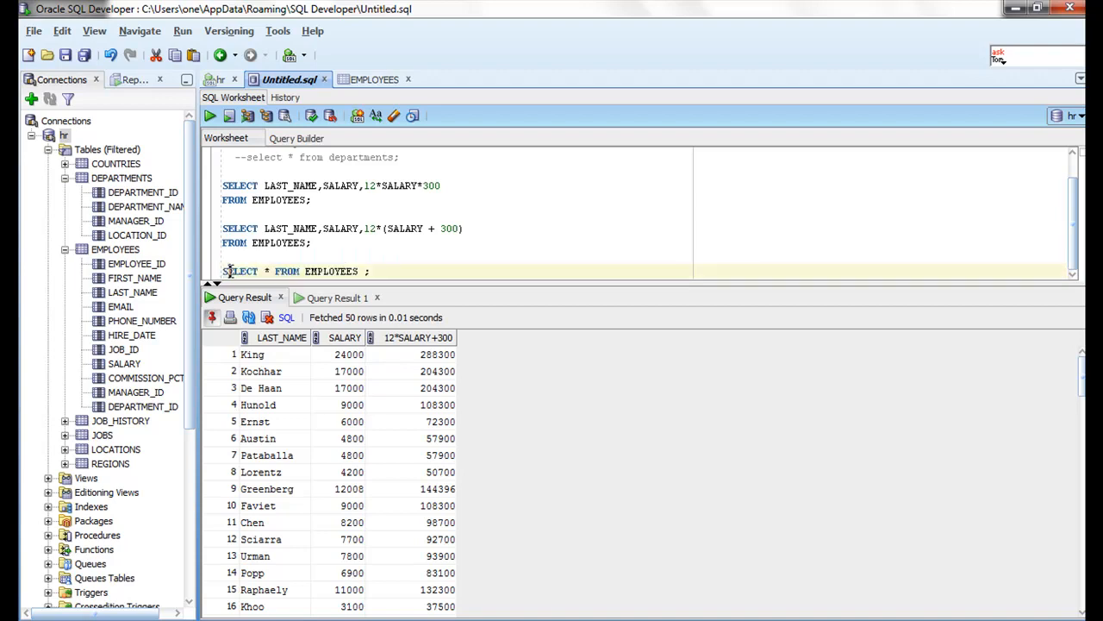
triple_click(293, 271)
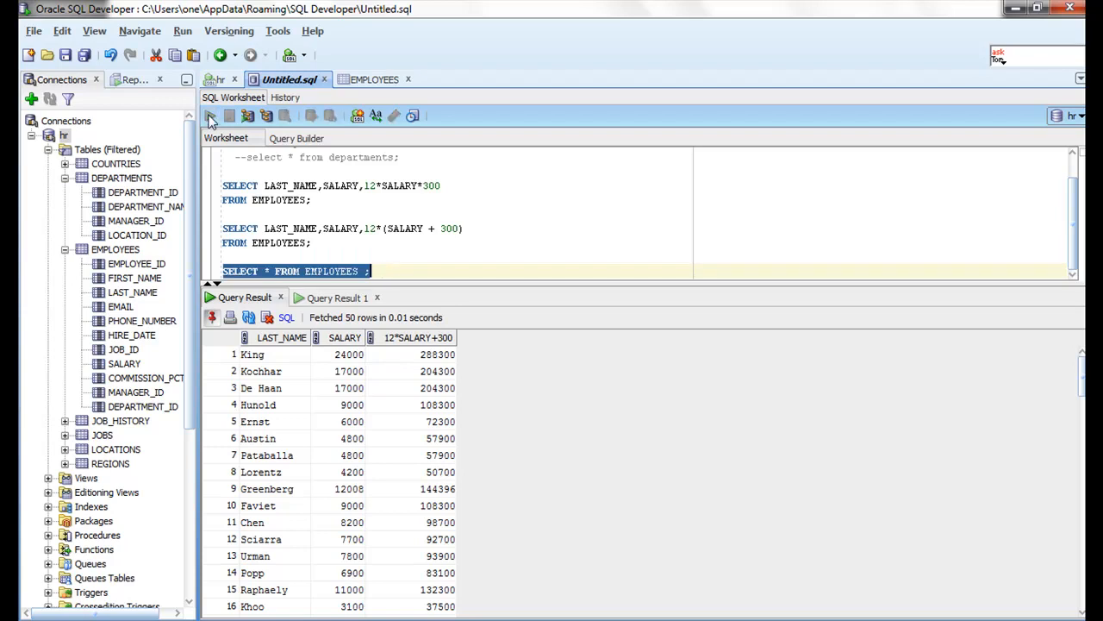
Run SELECT * FROM EMPLOYEES, then narrow the columns to LAST_NAME, JOB_ID, SALARY, COMMISION_PCT.
click(210, 116)
text(LAST_NAME,)
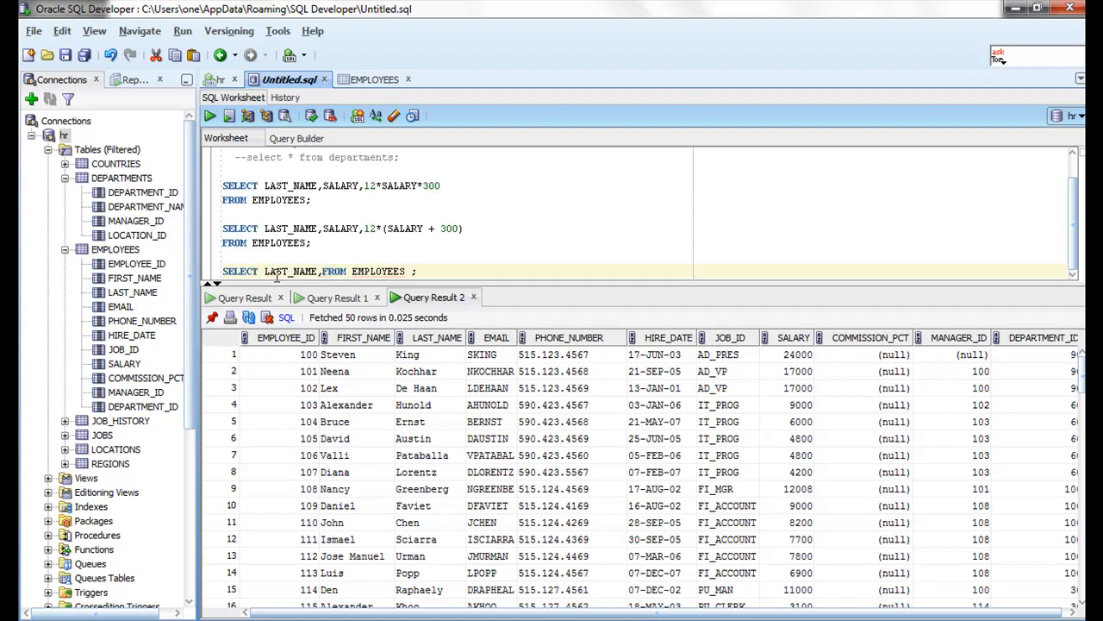
text(JOB_ID,SALARY,)
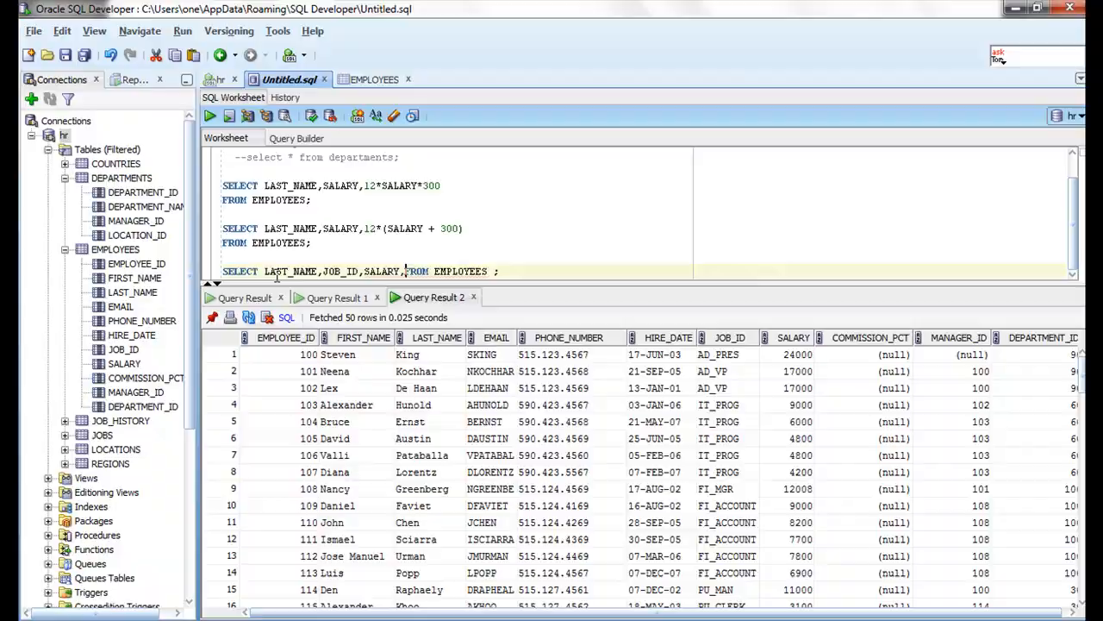
text(co)
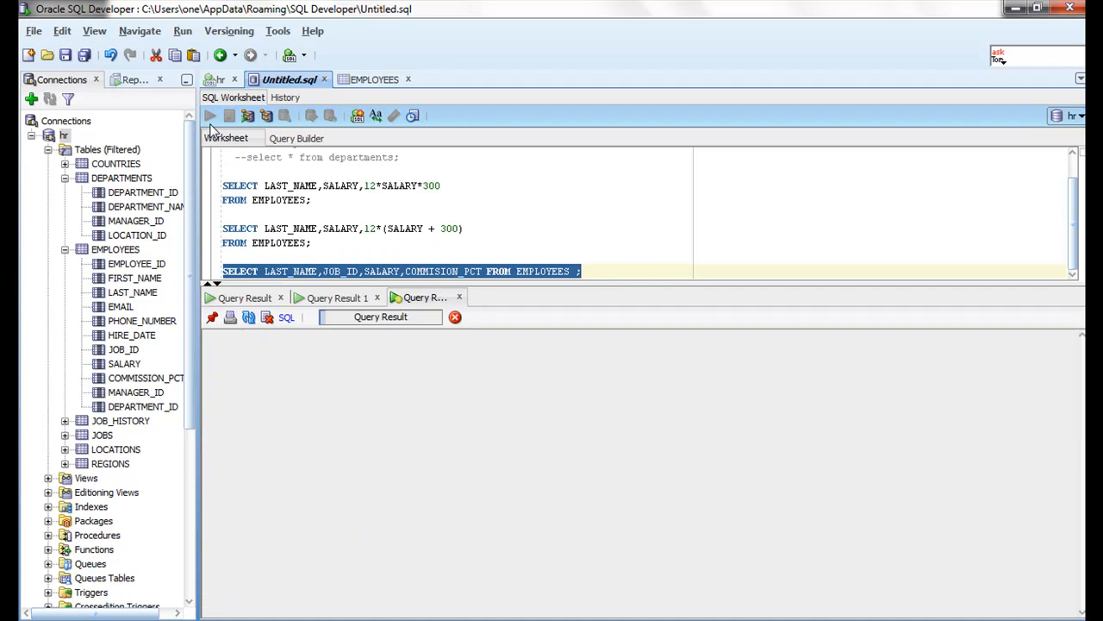
Run the query, hit ORA-00904, and correct COMMISION_PCT to COMMISSION_PCT.
click(210, 114)
text(S)
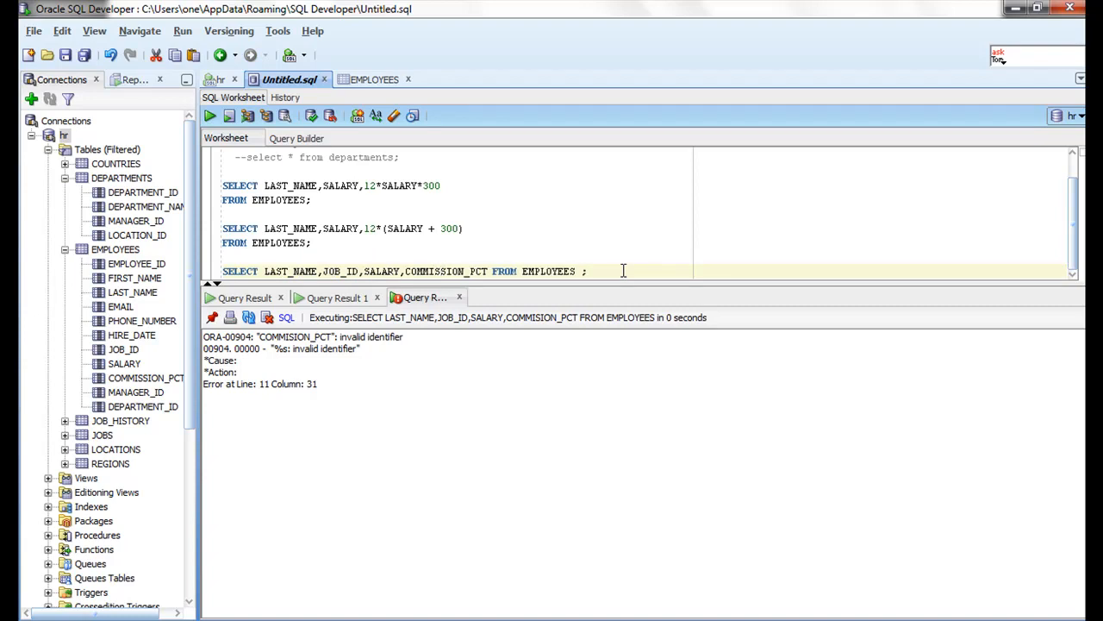
click(589, 271)
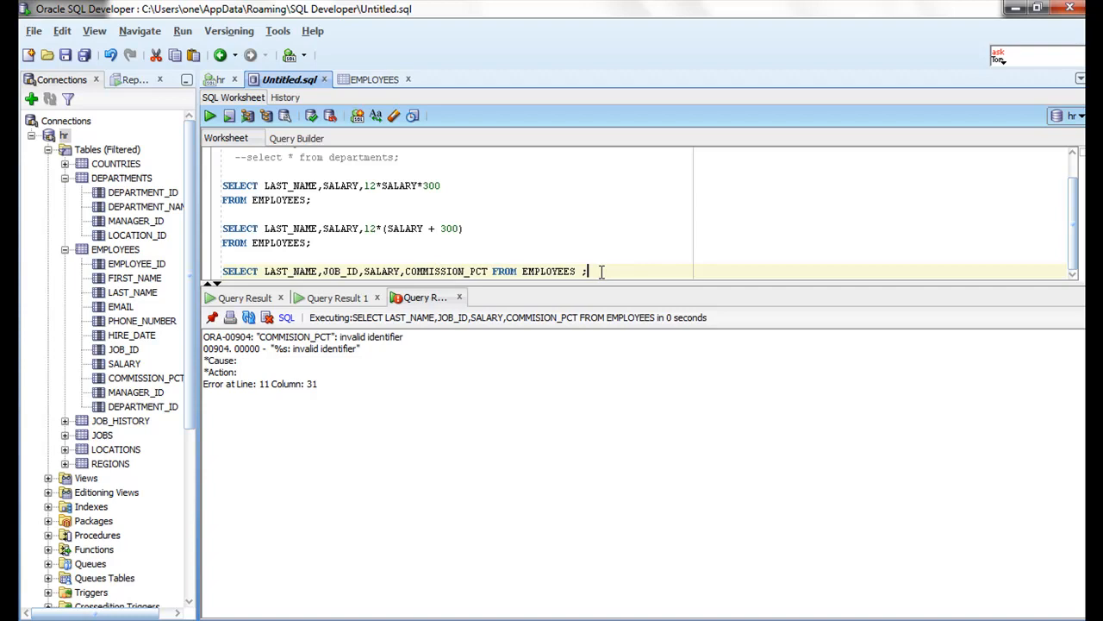
triple_click(405, 271)
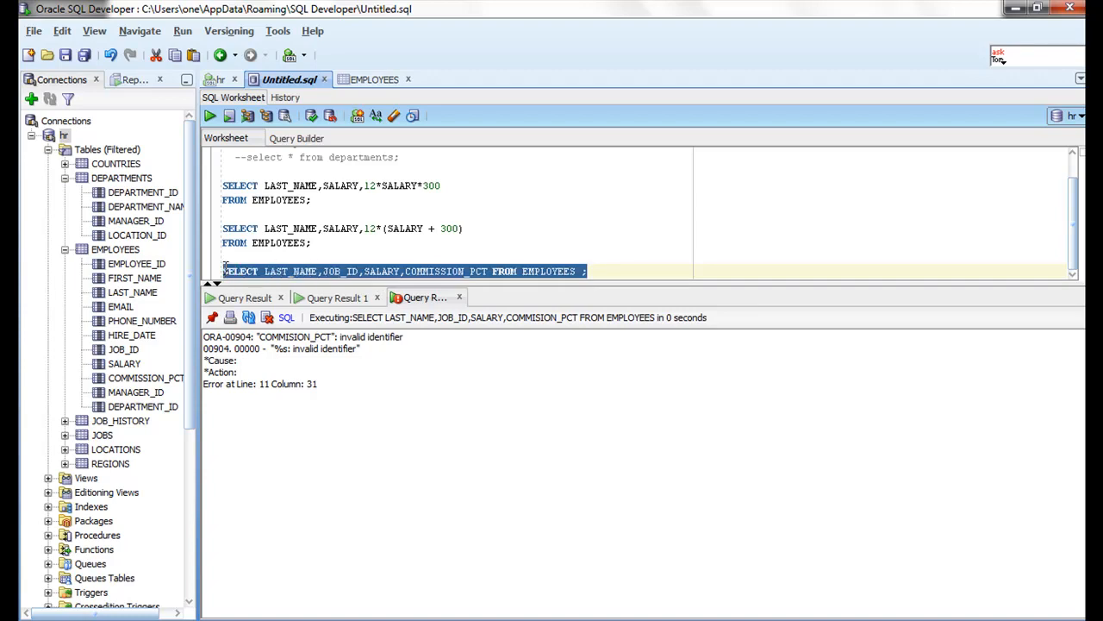
Run the corrected query and inspect commissions: null for Chen and Kochhar, 0.25 for Bernstein and Hall.
click(209, 115)
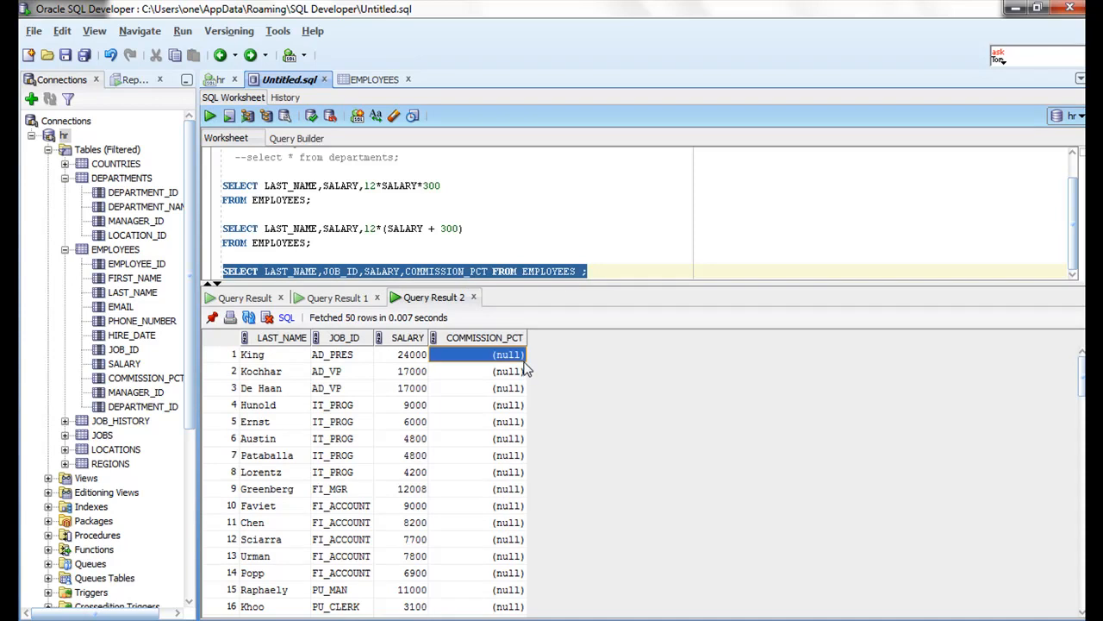
click(507, 522)
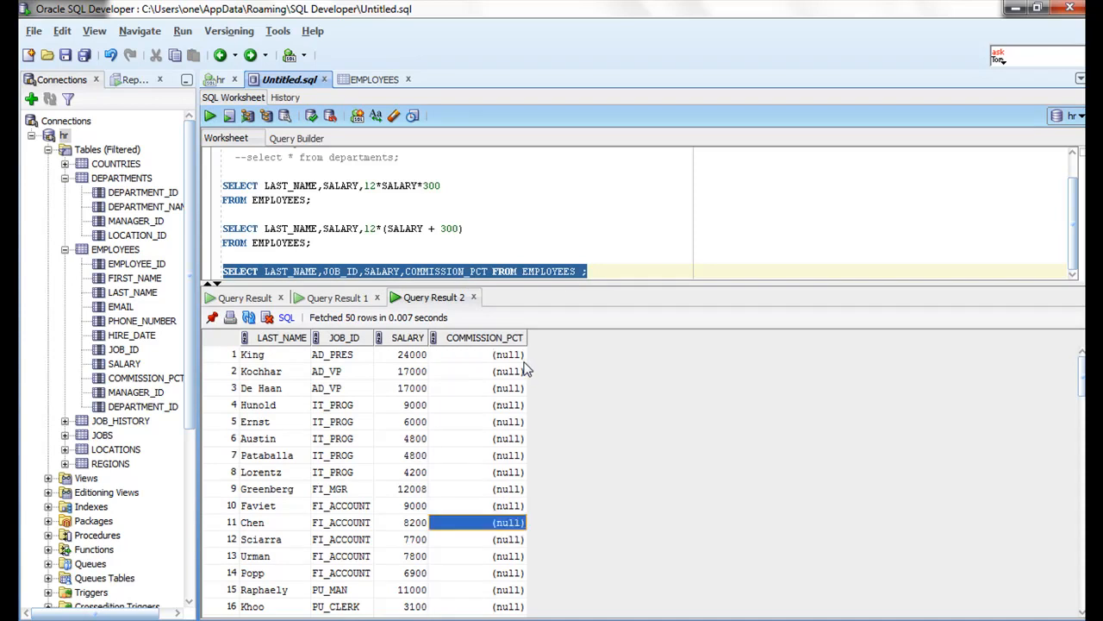
scroll(down, 3)
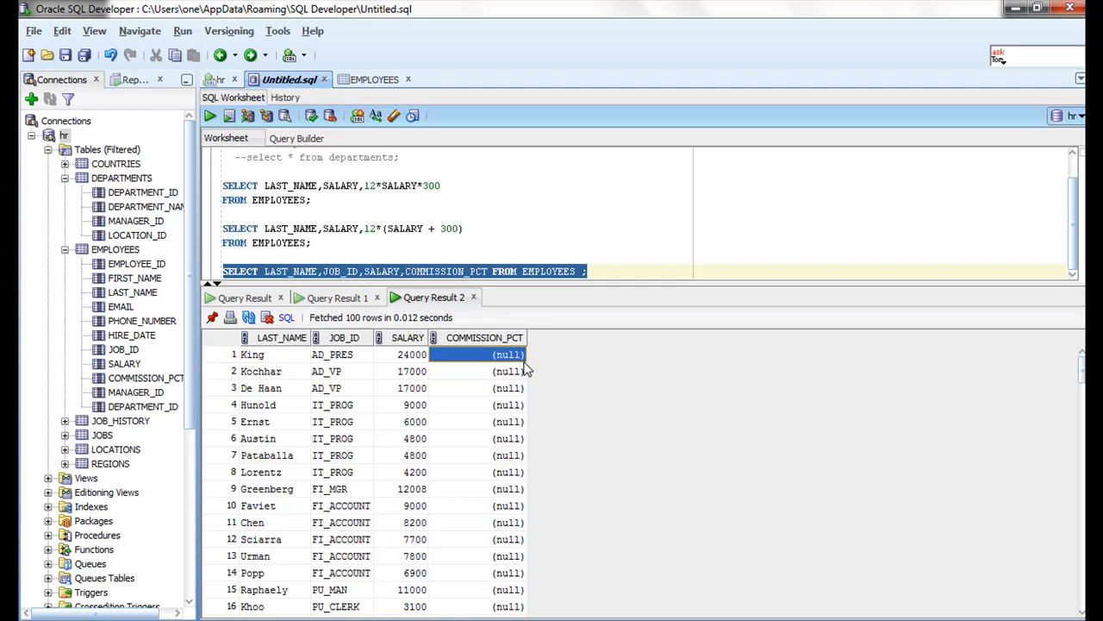
mouse_move(528, 371)
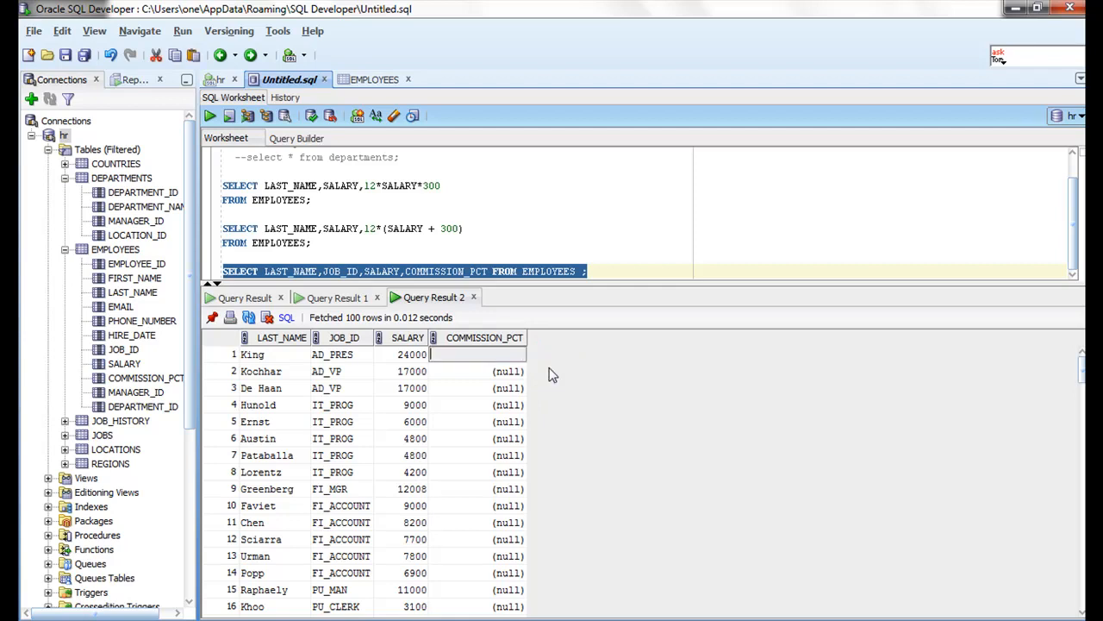
mouse_move(527, 375)
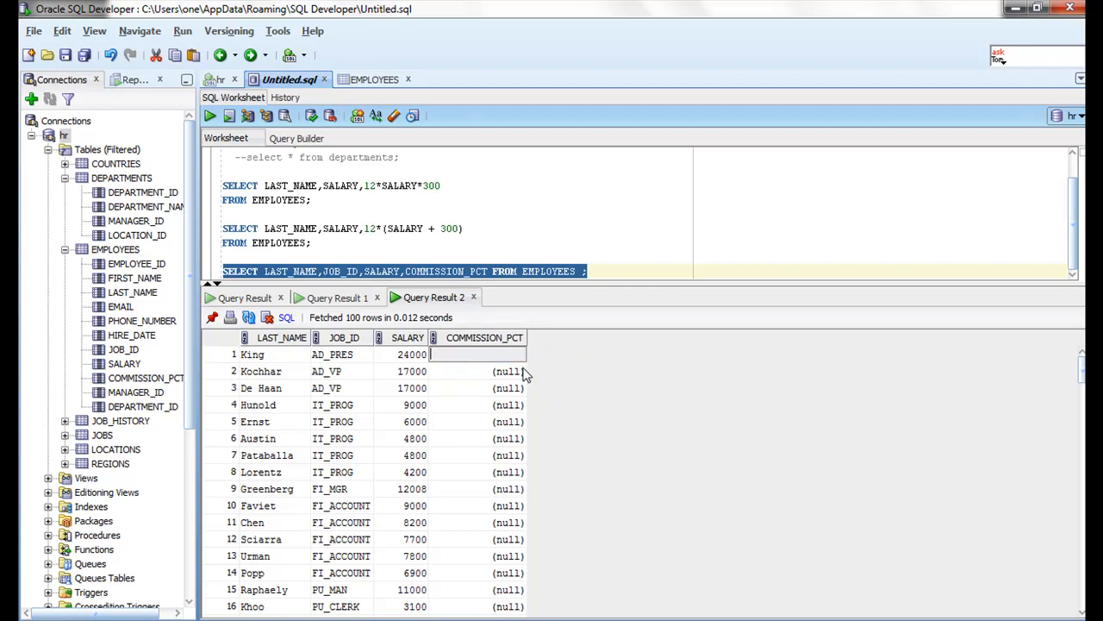
click(484, 371)
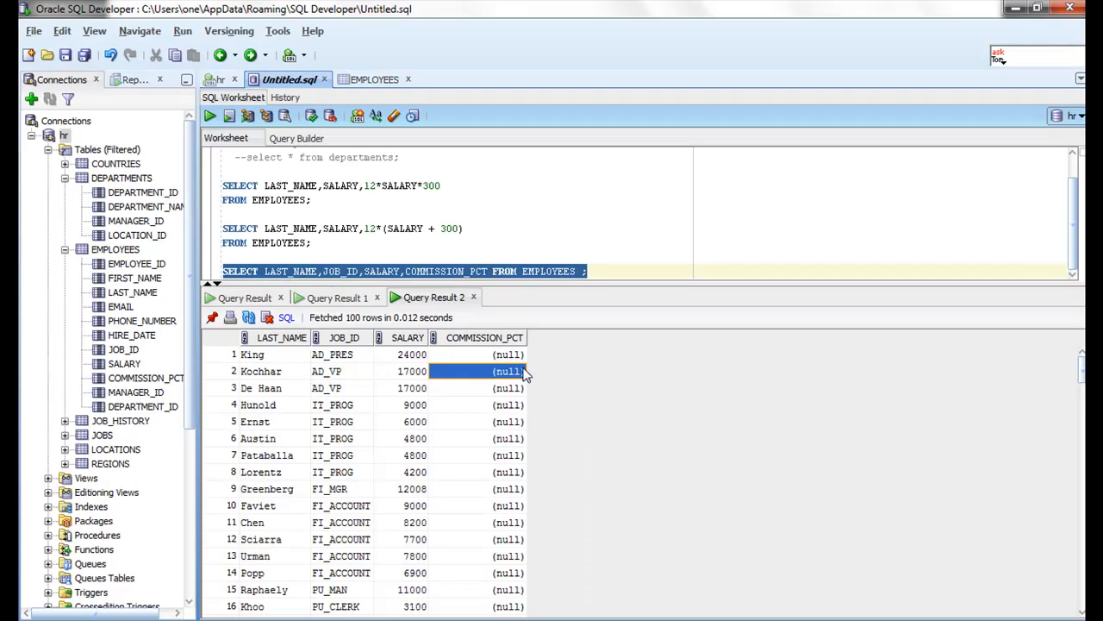
scroll(down, 3)
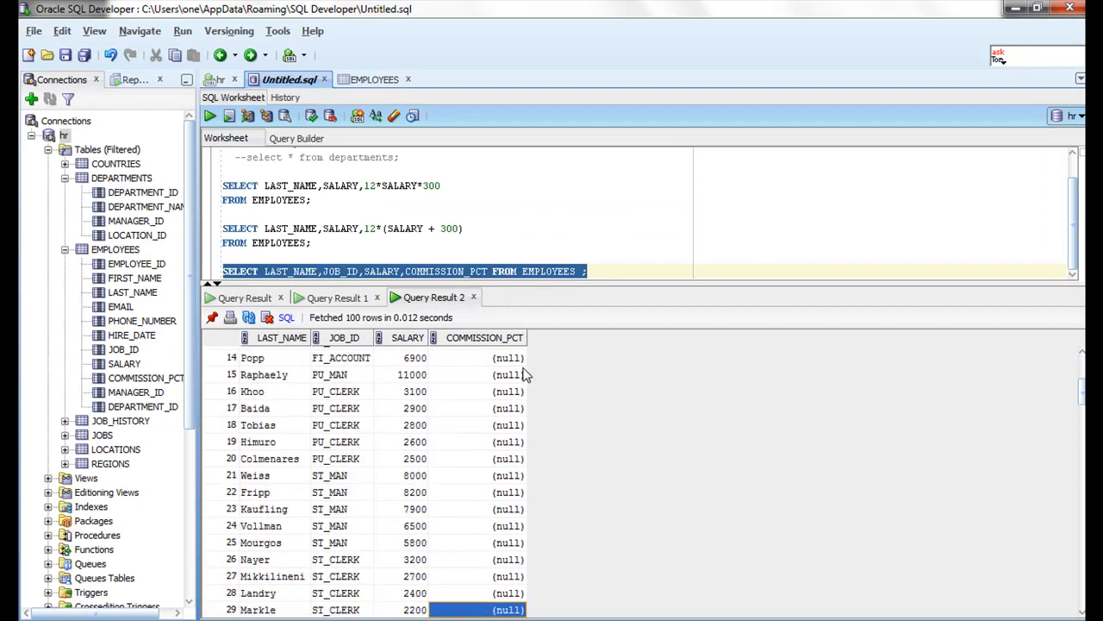
scroll(down, 3)
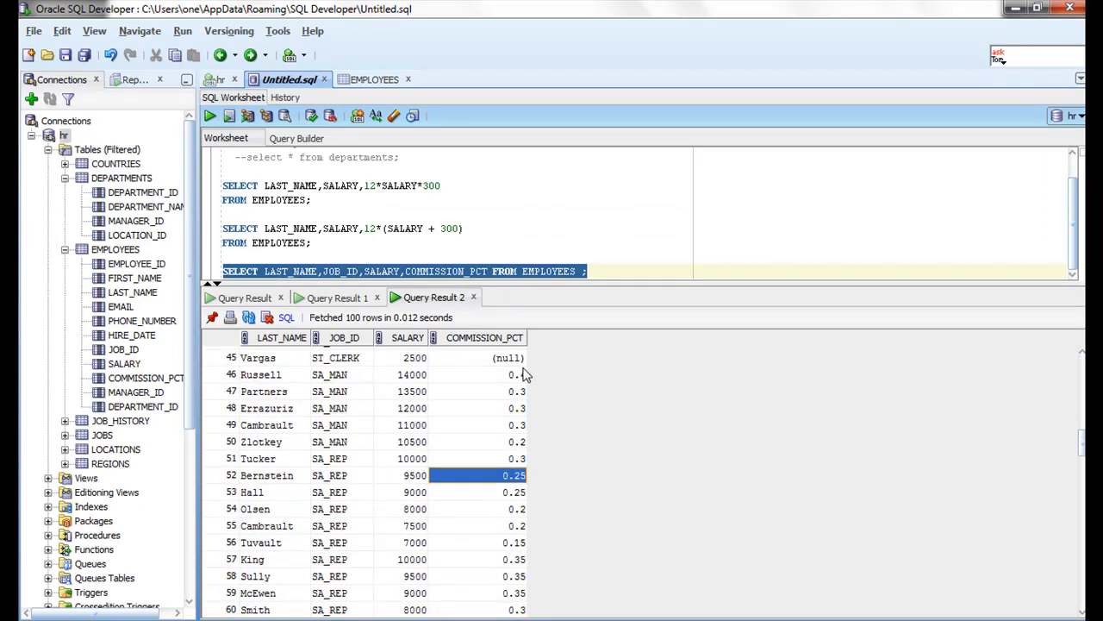
click(484, 457)
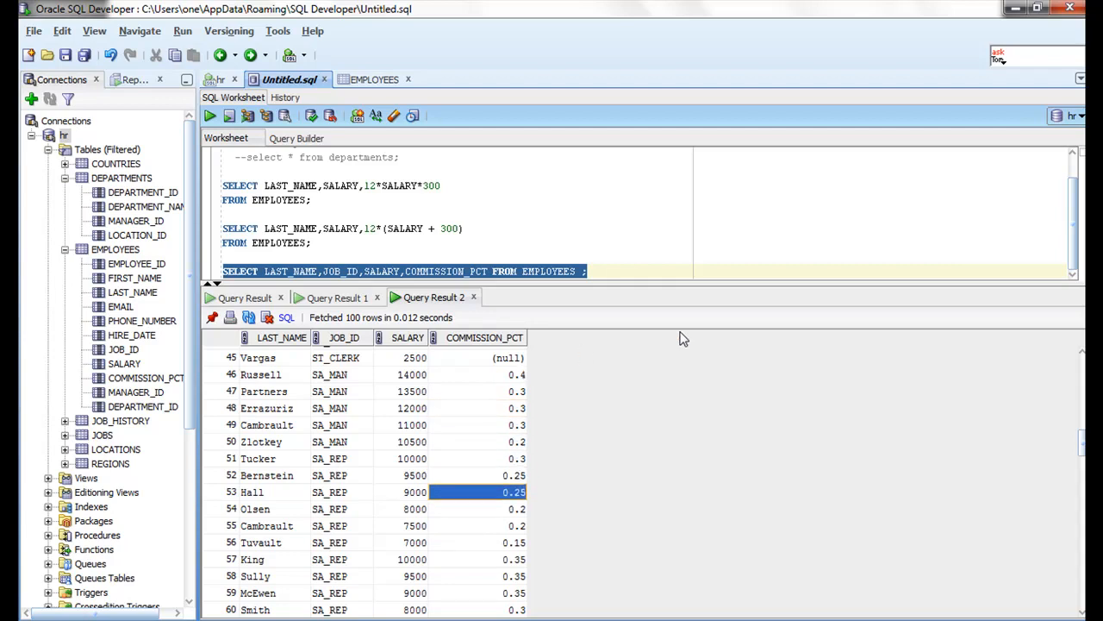
click(478, 525)
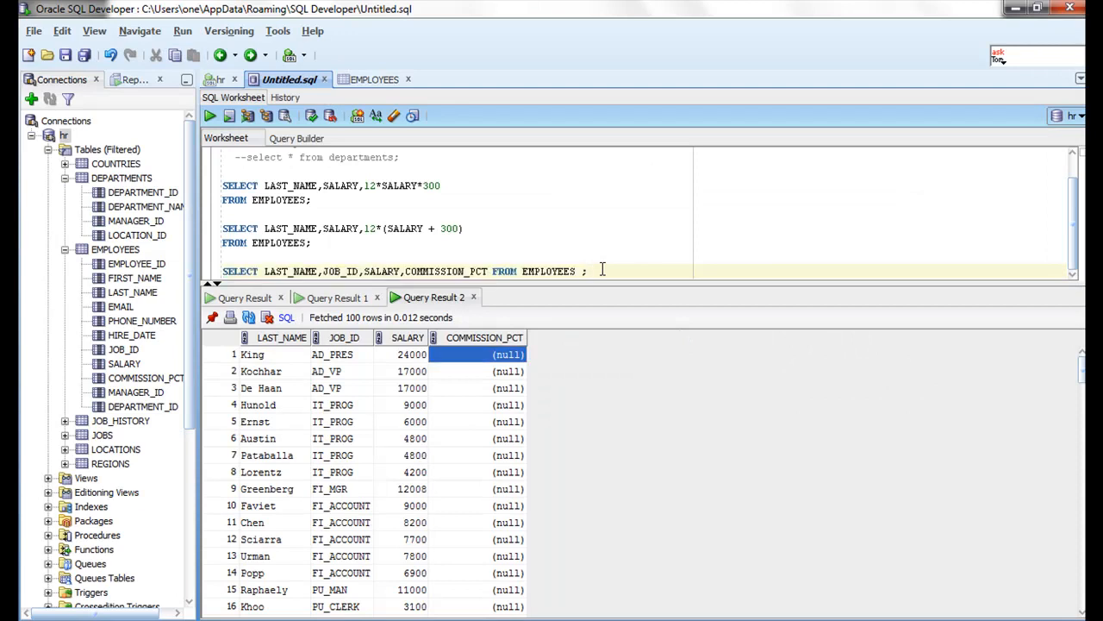
text(select)
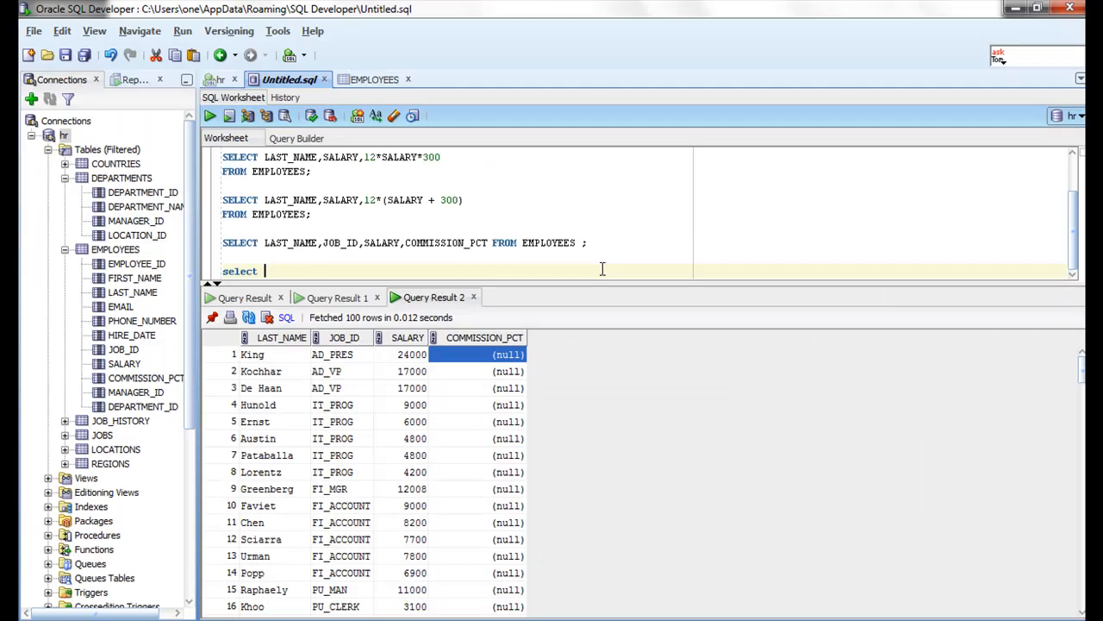
Type 'select last_name,12*commission_pct*salary from employee;' and select the line.
text(last_)
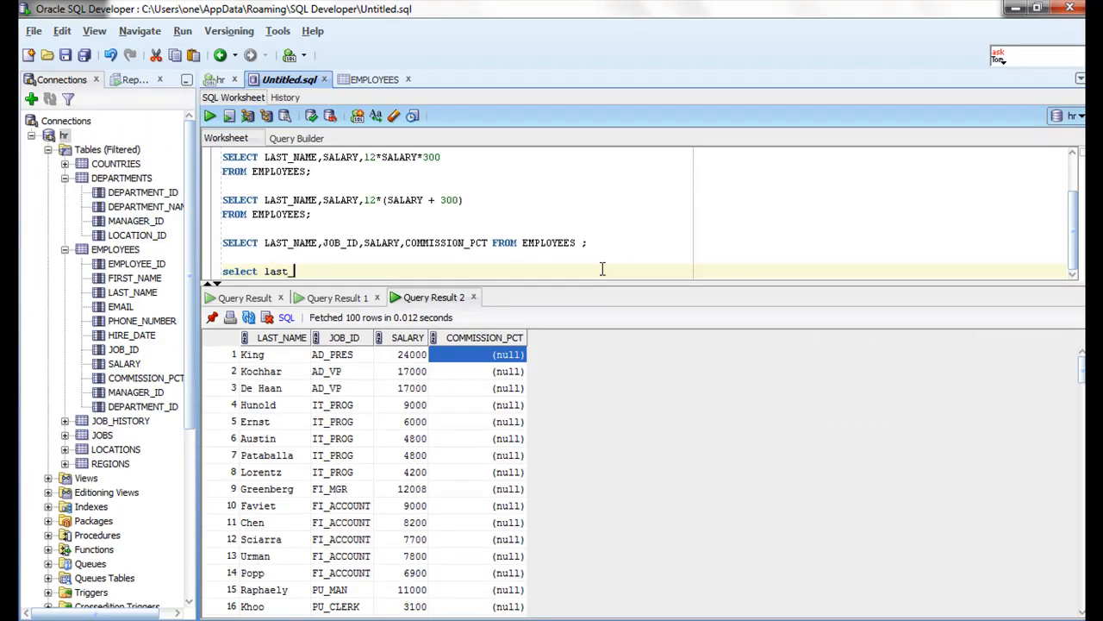
text(name,)
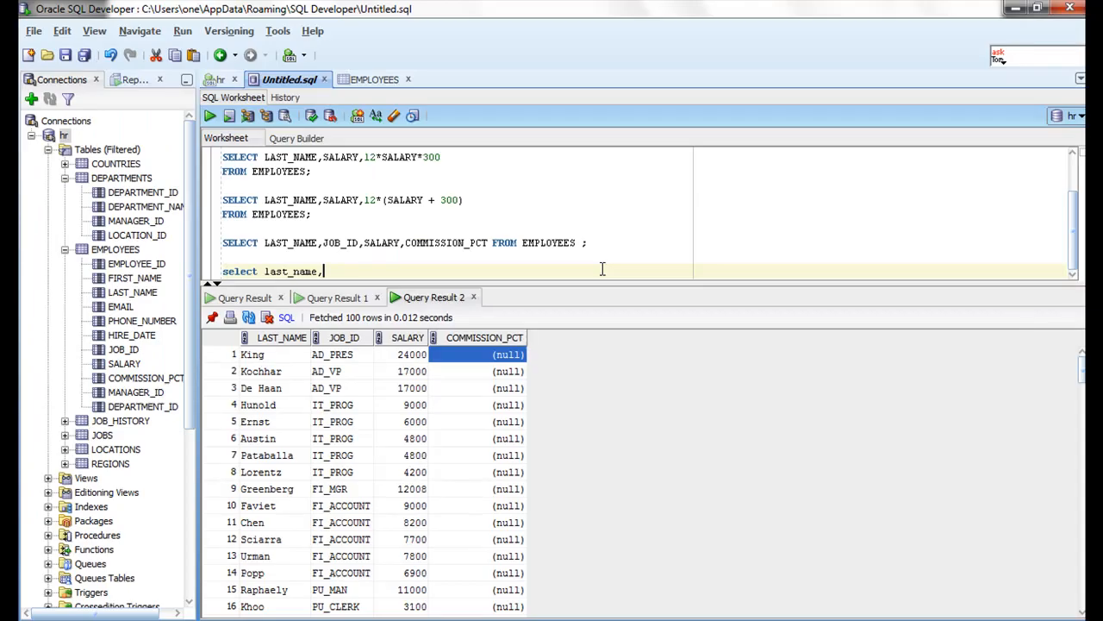
text(12*)
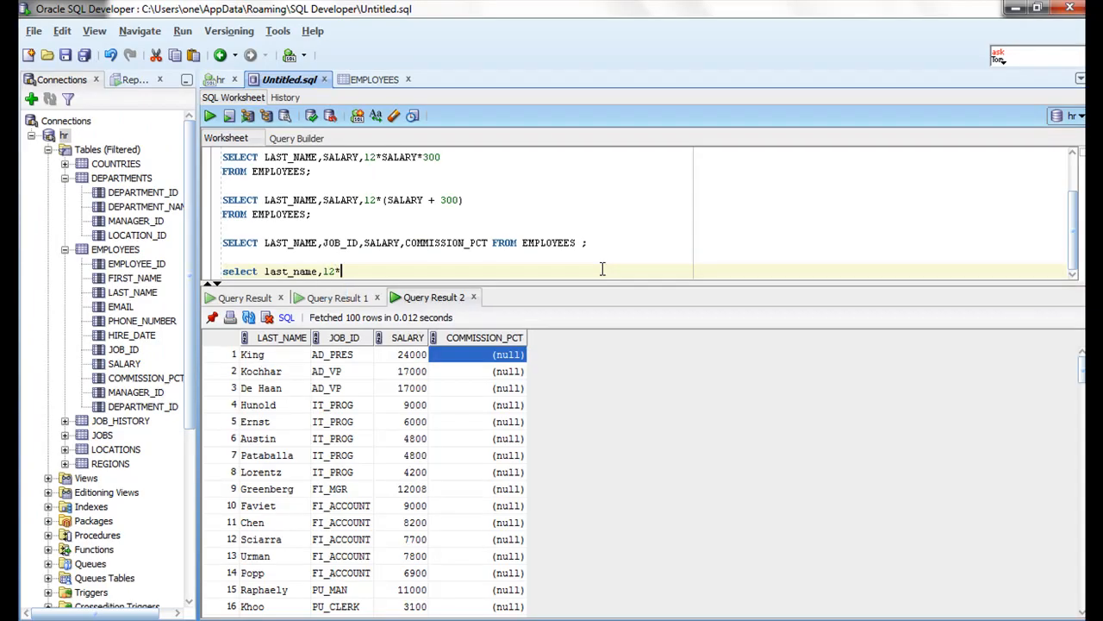
text(c)
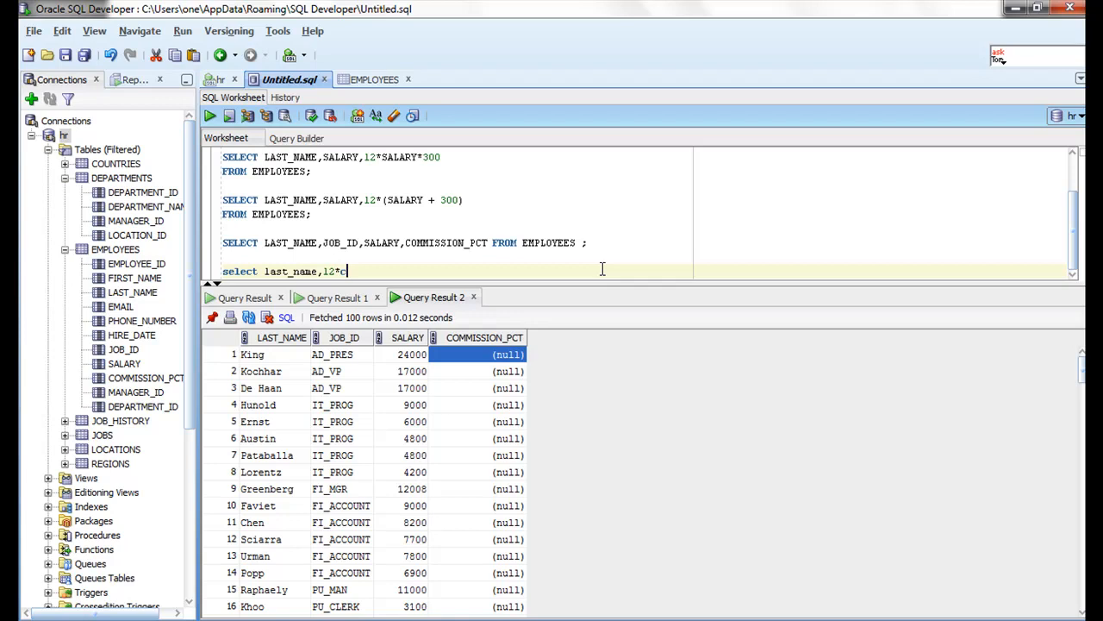
text(omm)
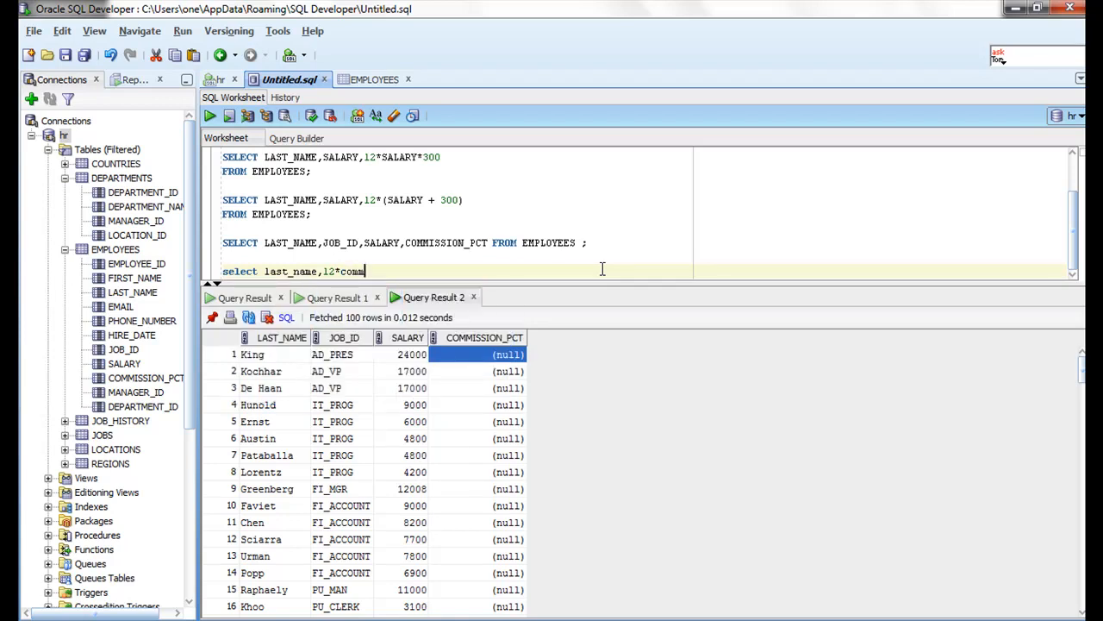
text(ission)
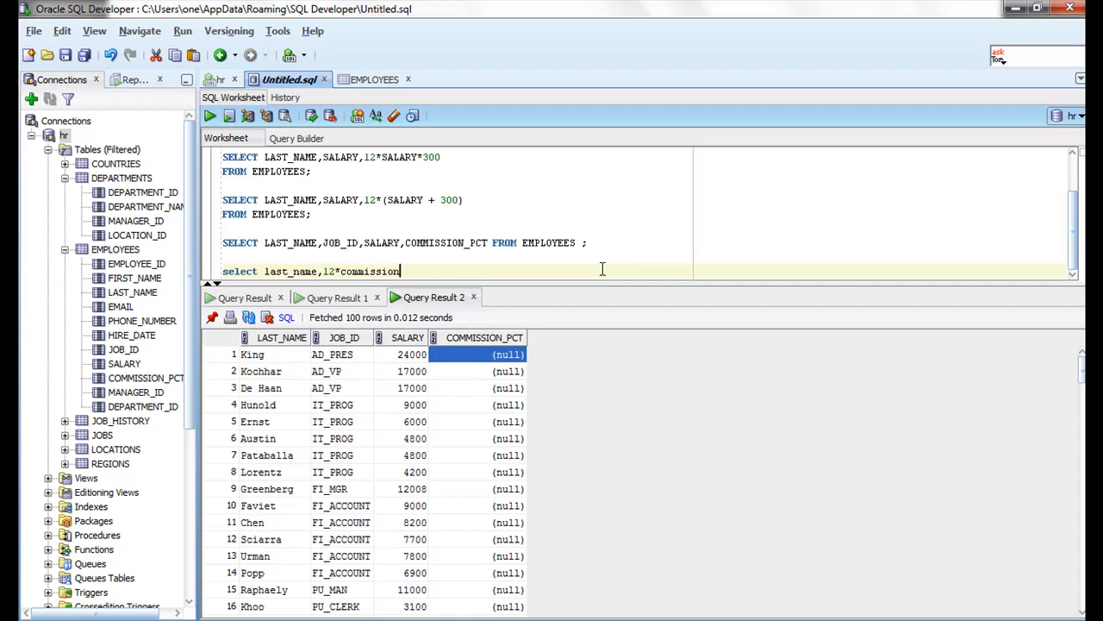
text(_pct)
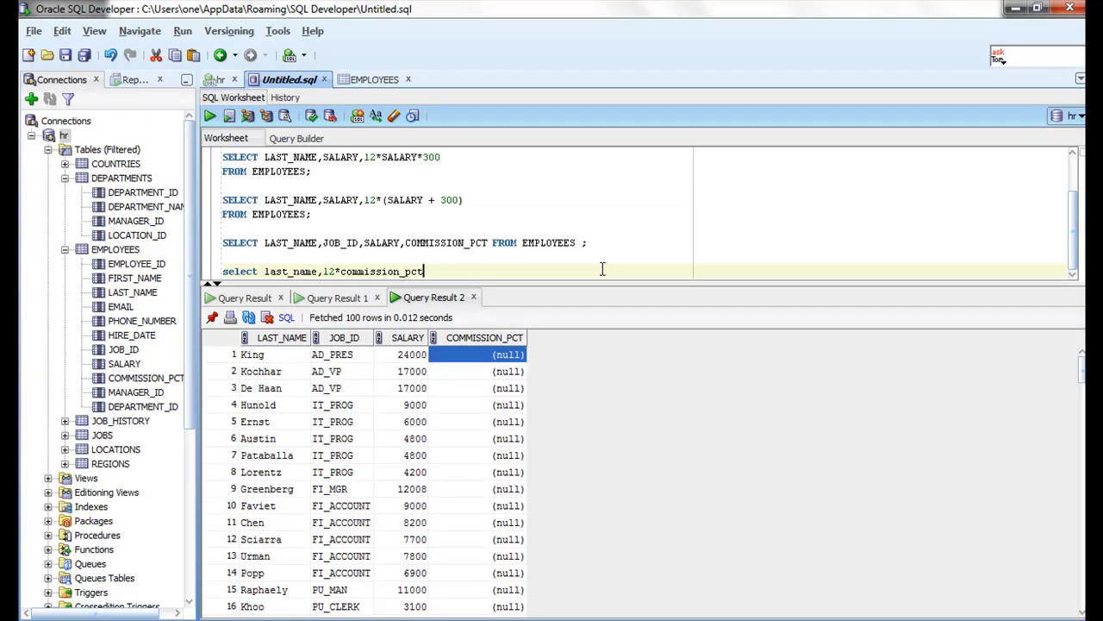
text(*salary from)
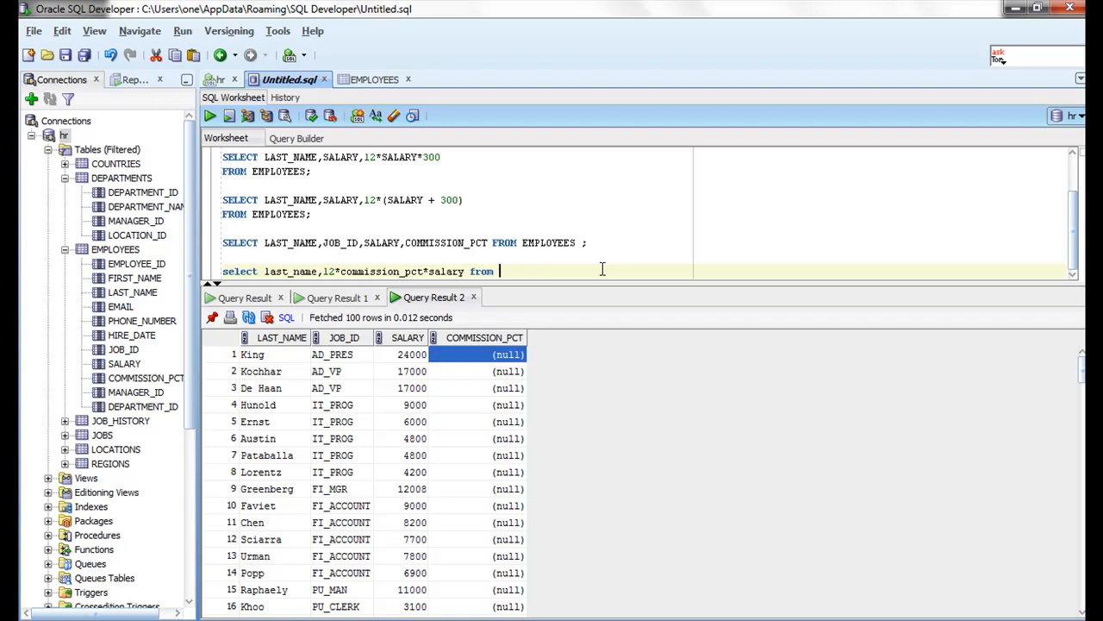
text(employee)
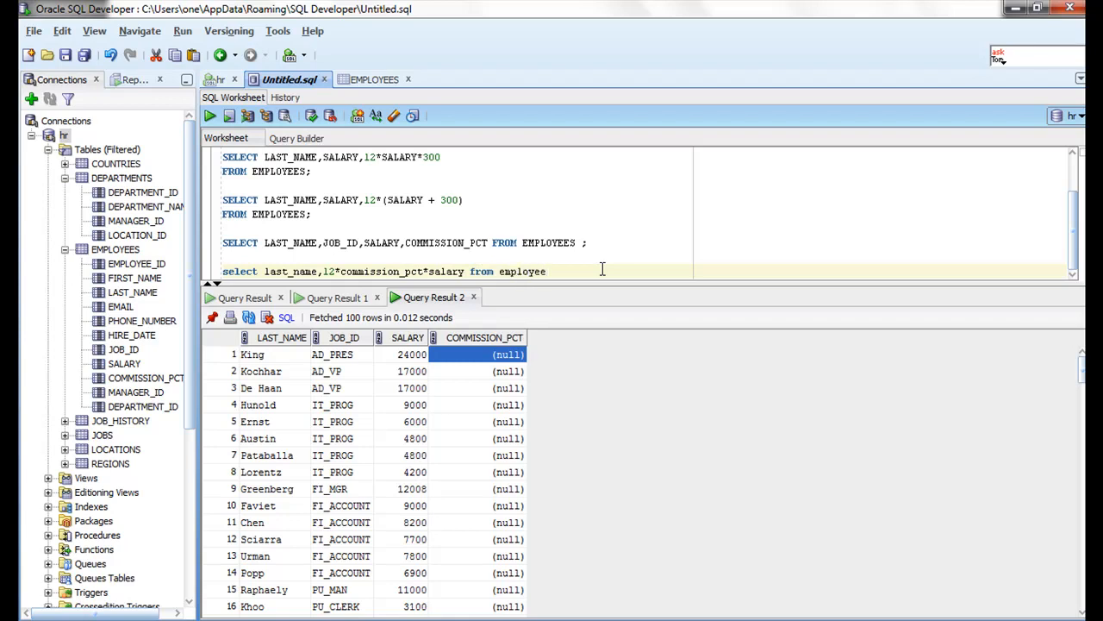
text(;)
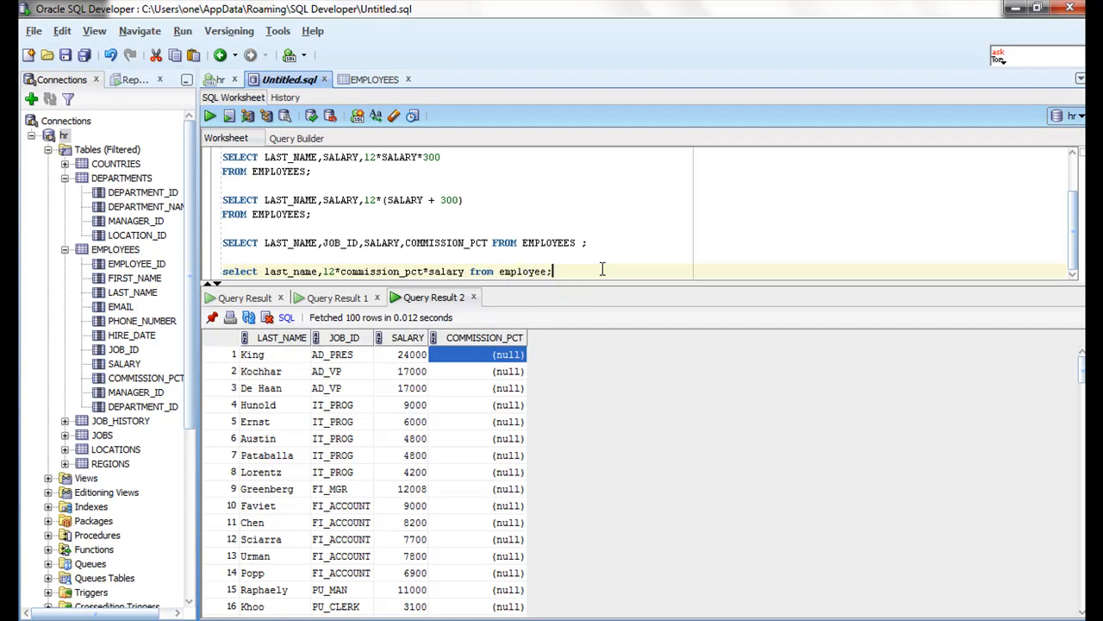
drag(275, 270, 551, 271)
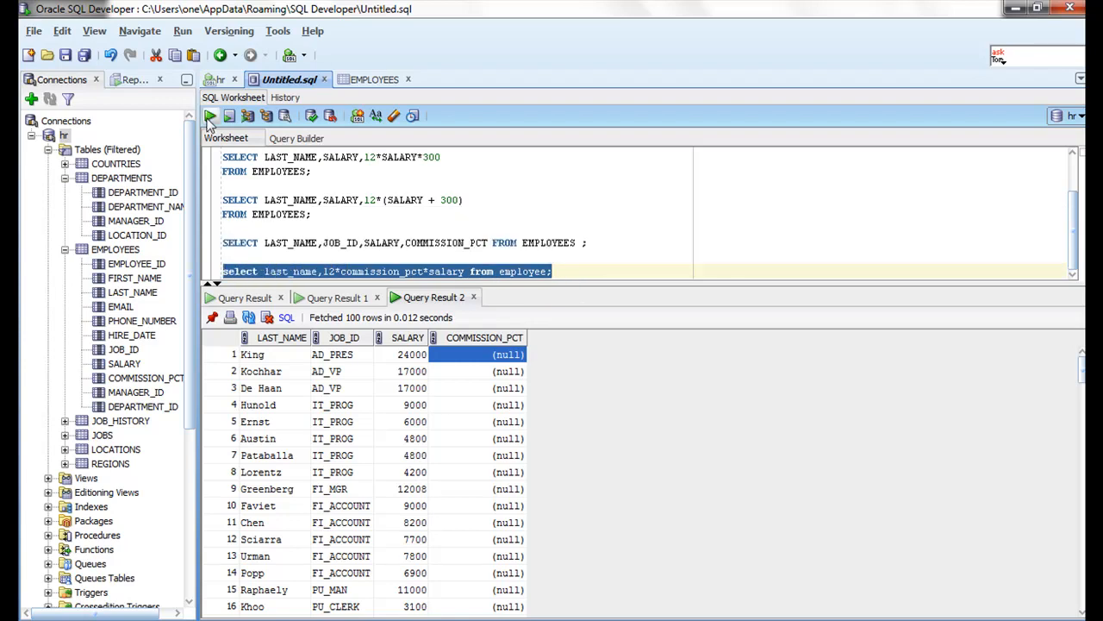
Fix the table to employees after ORA-00942, rerun, and browse the null annual-commission results.
click(209, 116)
text(s)
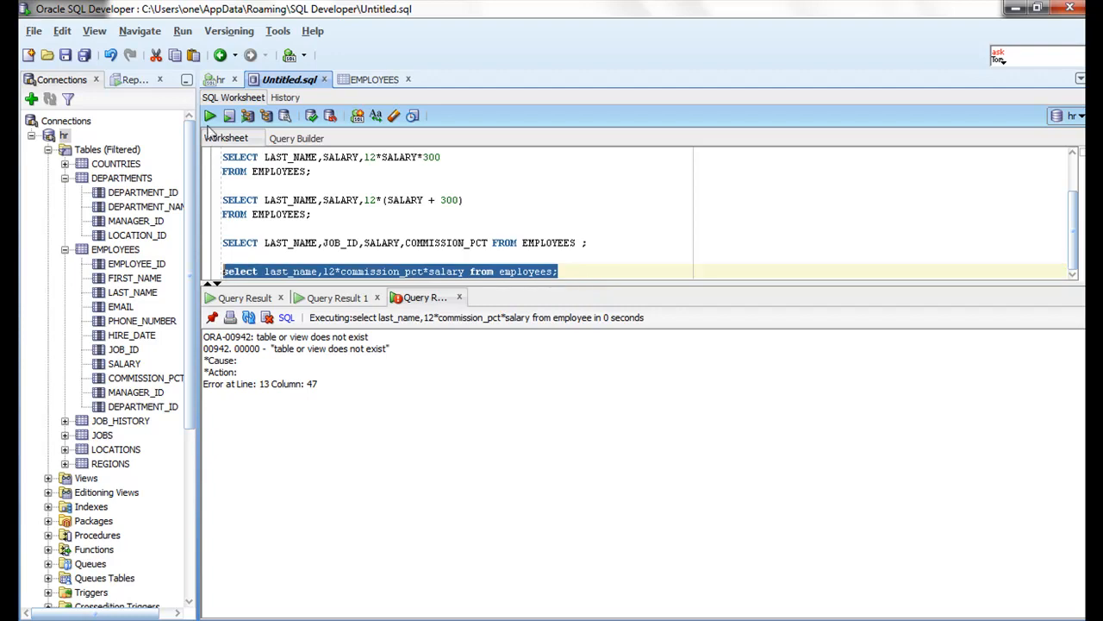
click(208, 115)
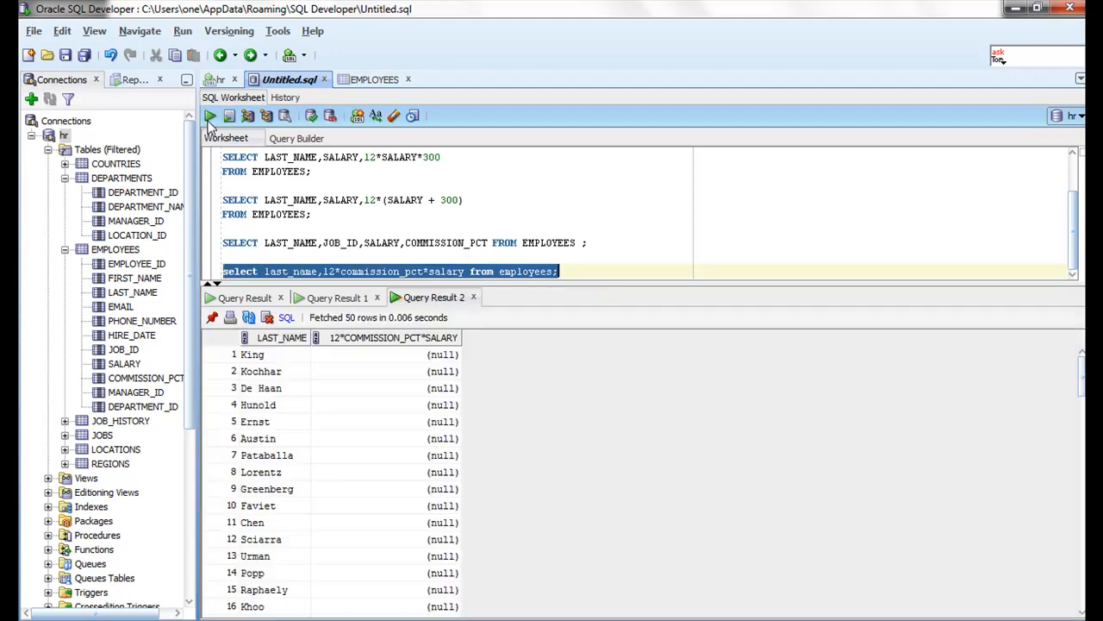
click(405, 354)
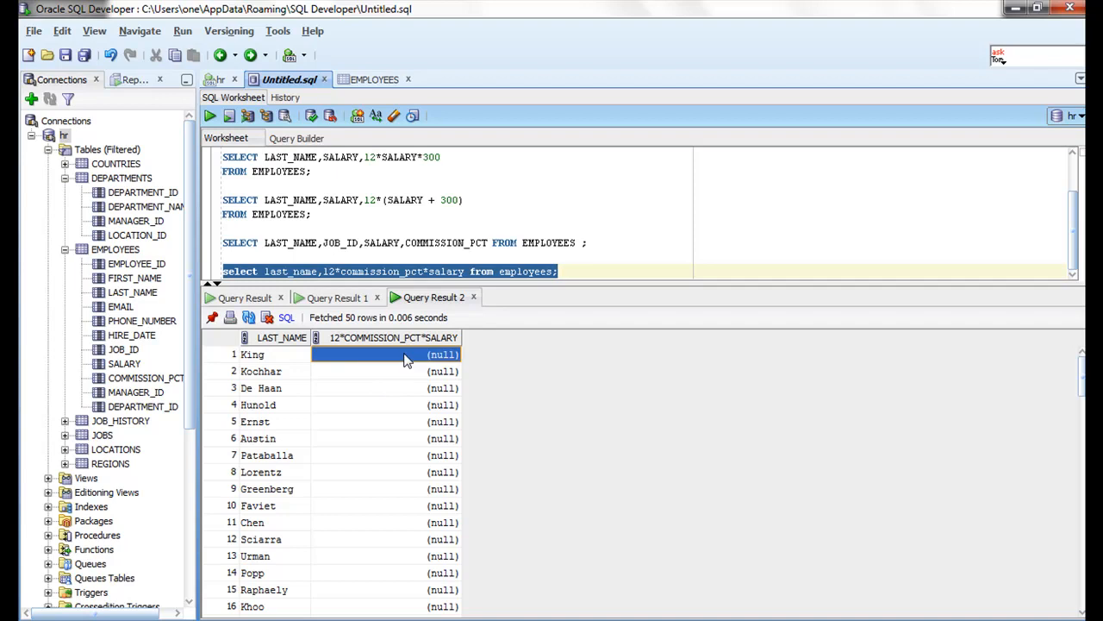
scroll(down, 3)
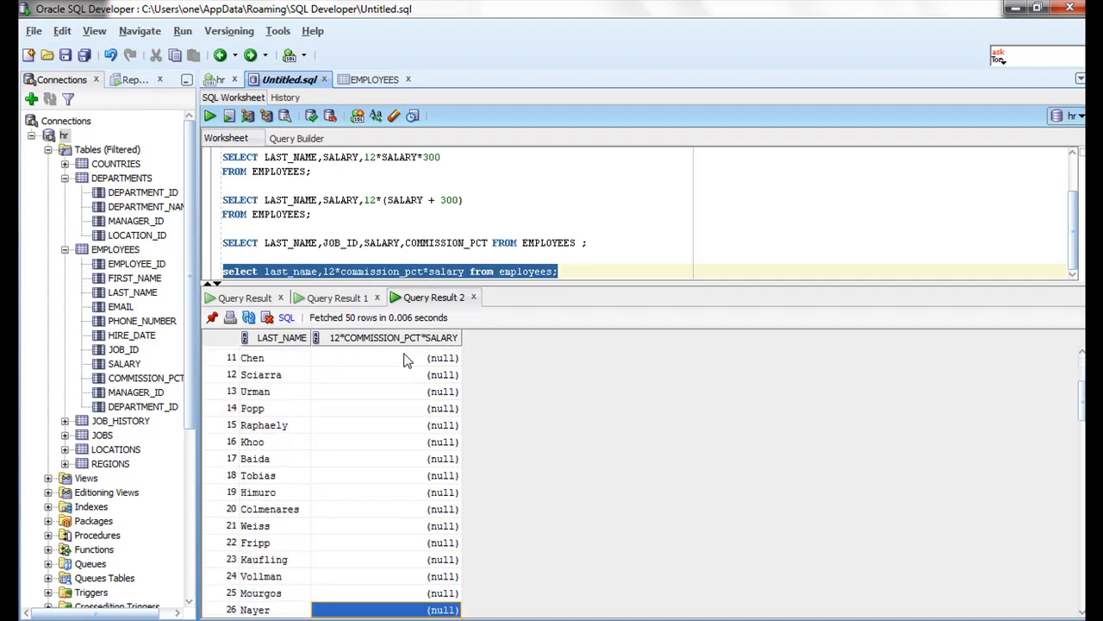
scroll(down, 3)
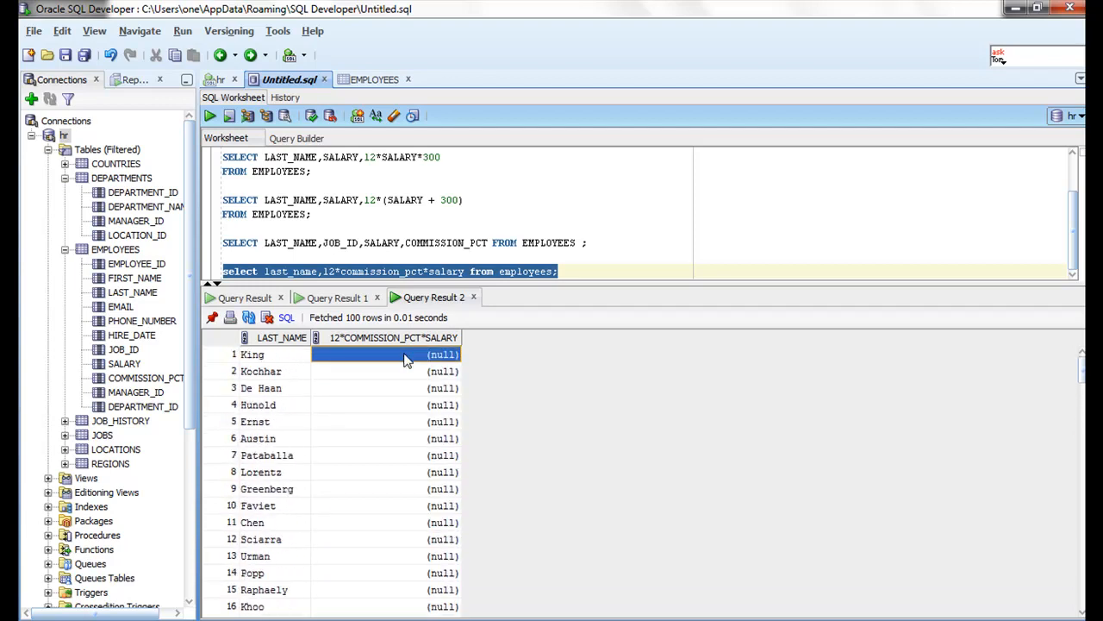
scroll(down, 3)
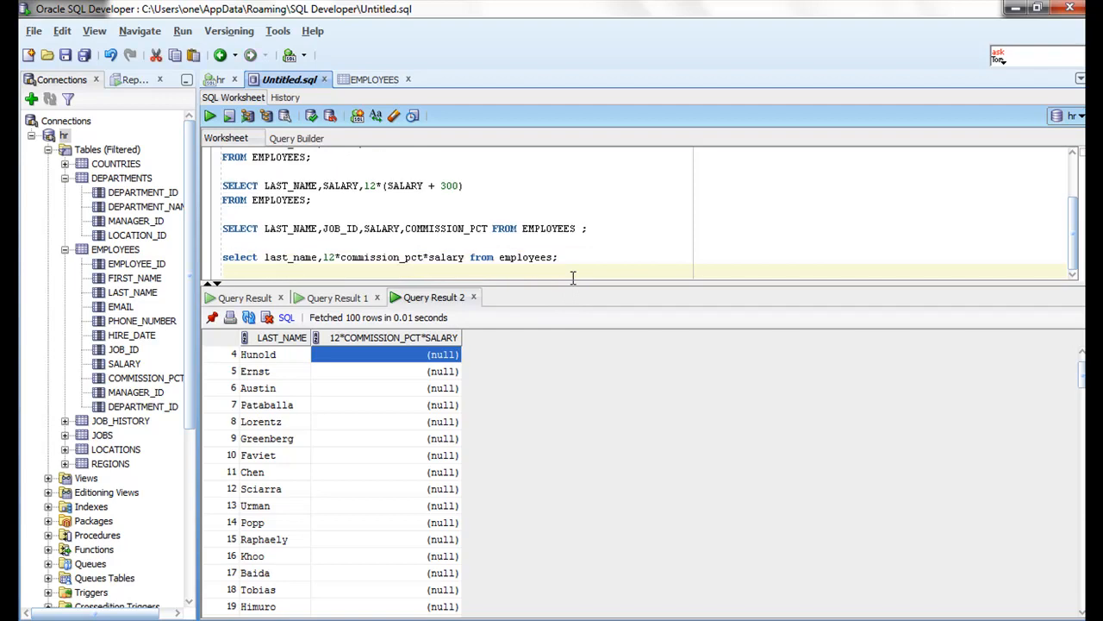
Type 'select commission_pct/0 from employees;' on a new worksheet line.
text(select)
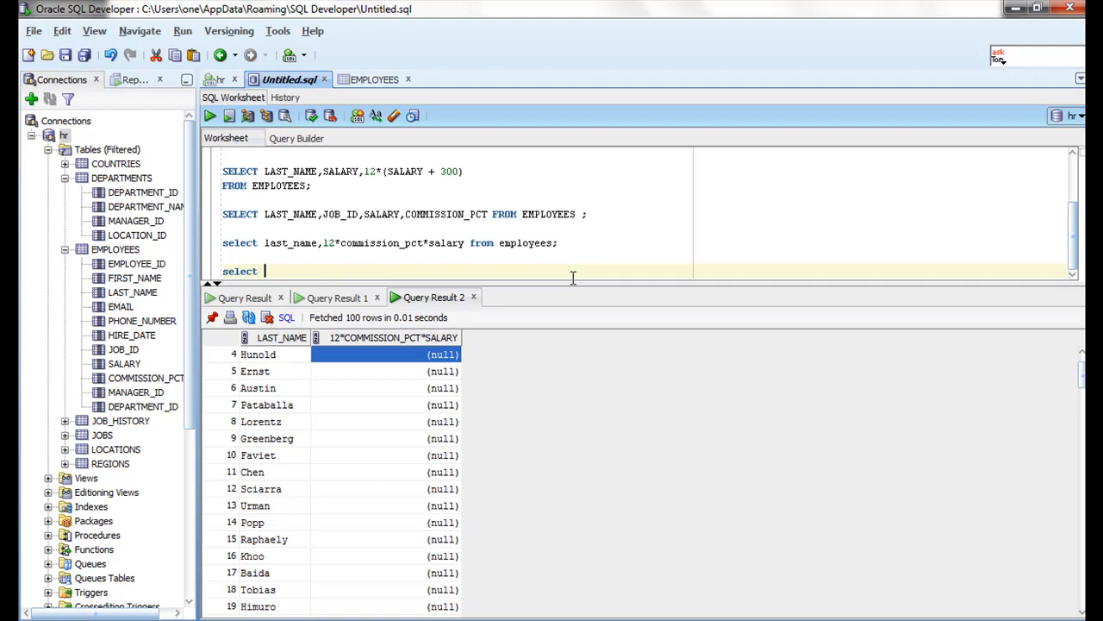
text(commission)
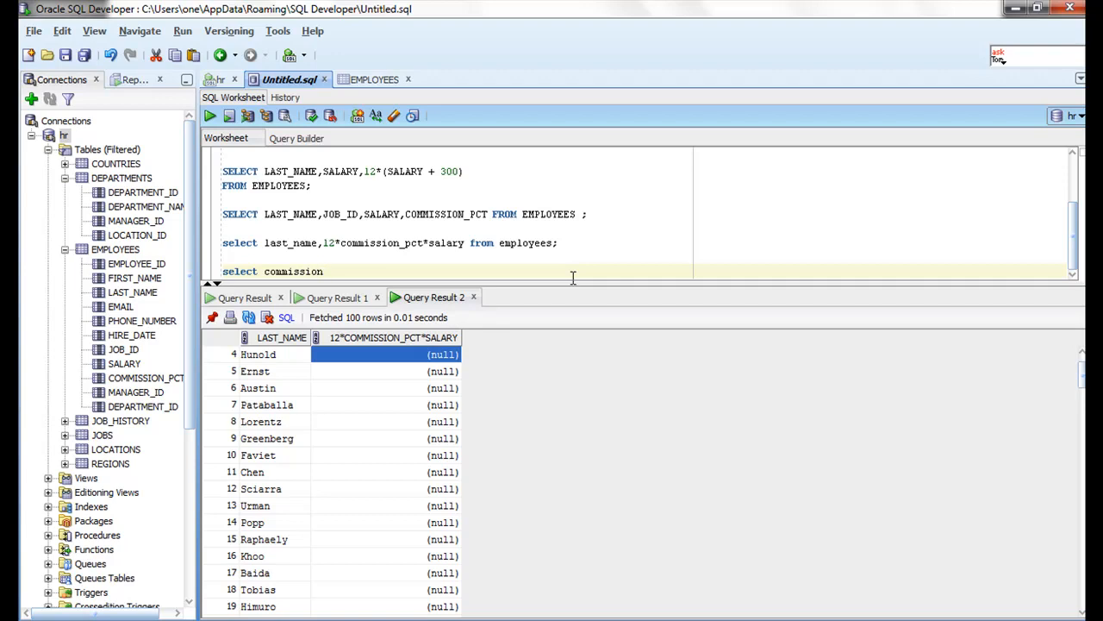
text(_pct/)
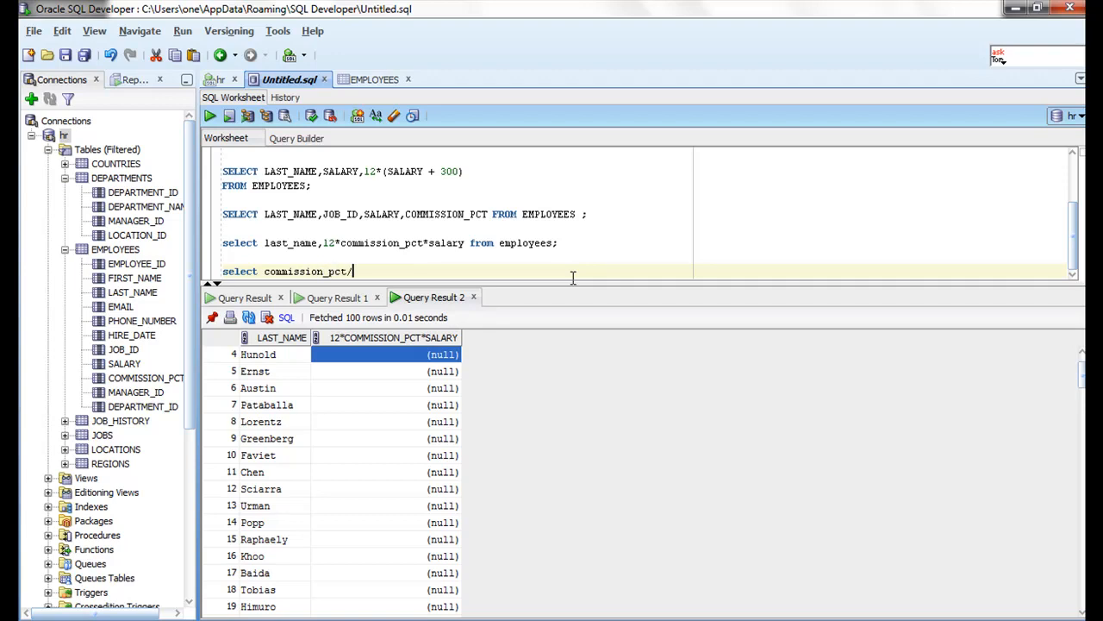
text(0 from)
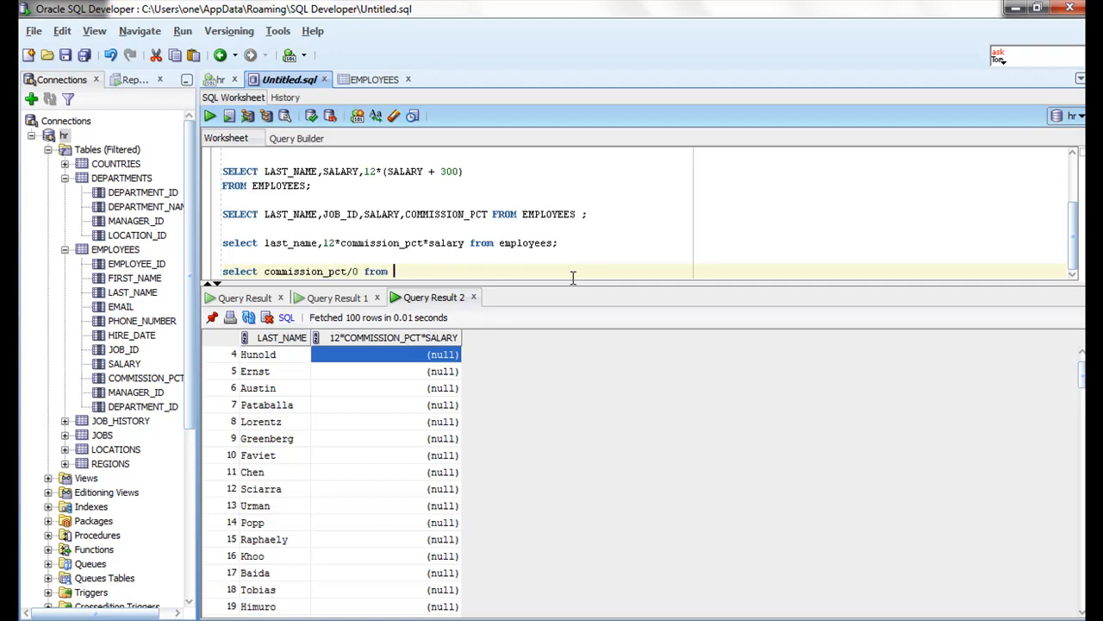
text(employee)
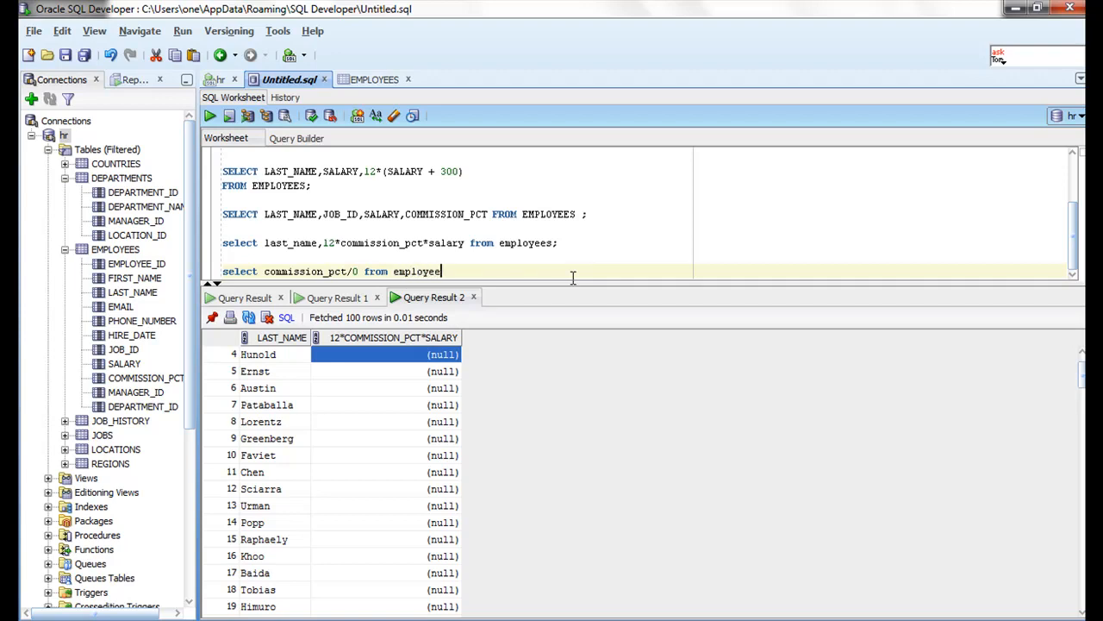
text(s;)
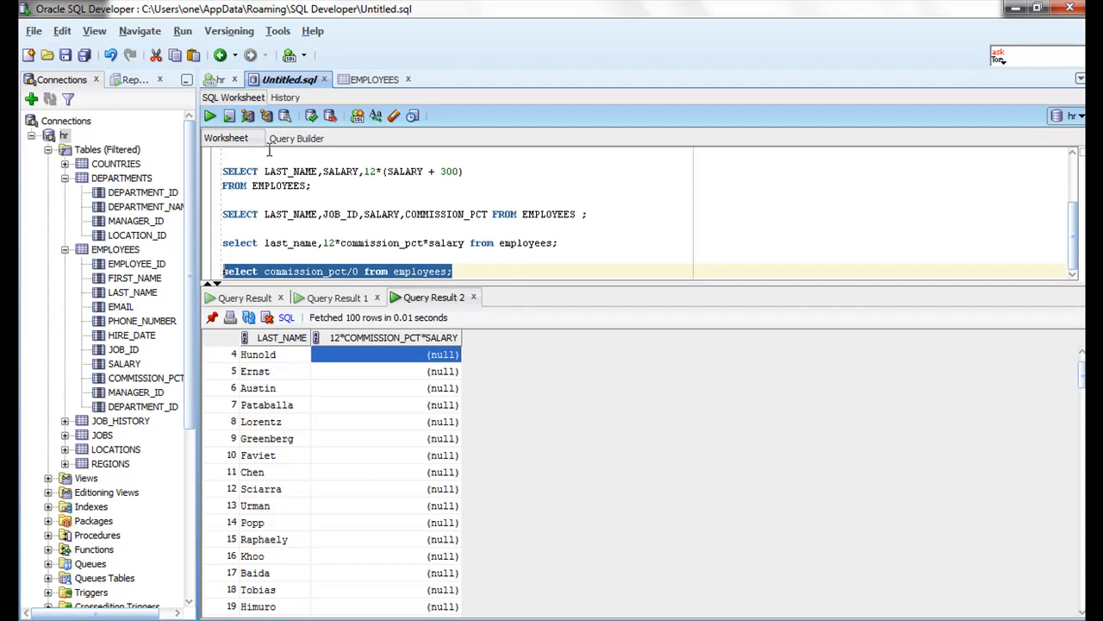
Run the commission_pct/0 query, producing ORA-01476: divisor is equal to zero.
click(209, 115)
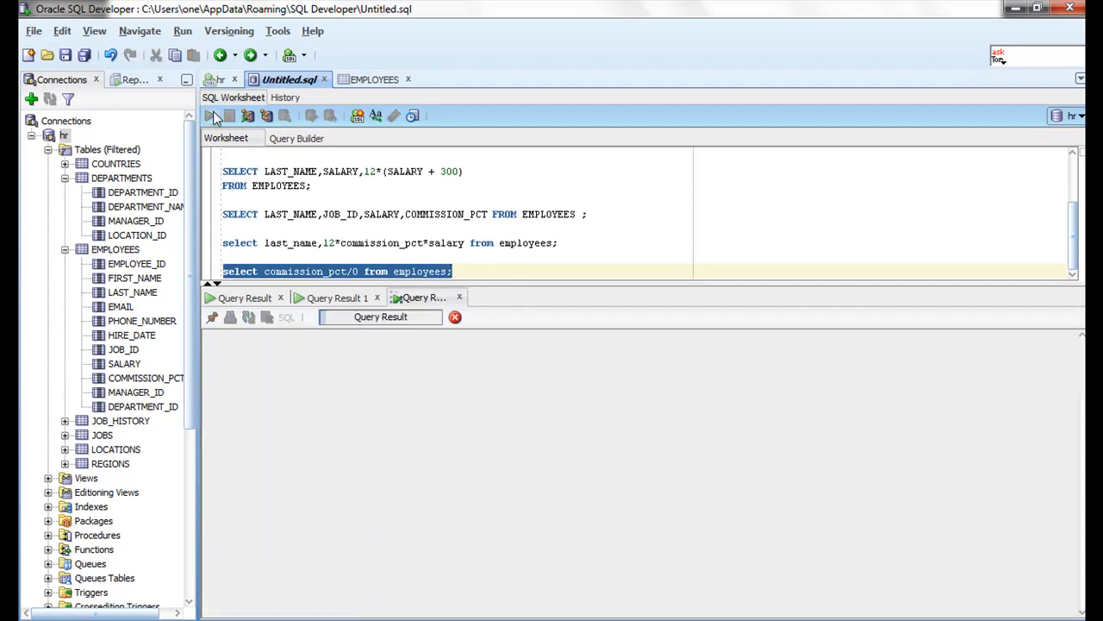
click(209, 115)
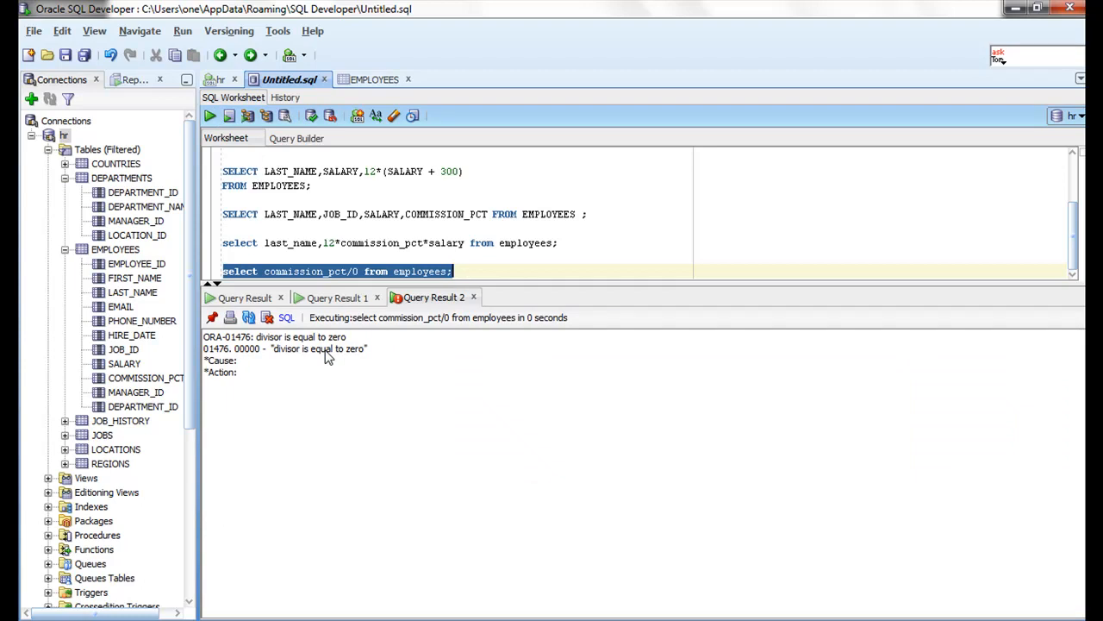
mouse_move(328, 349)
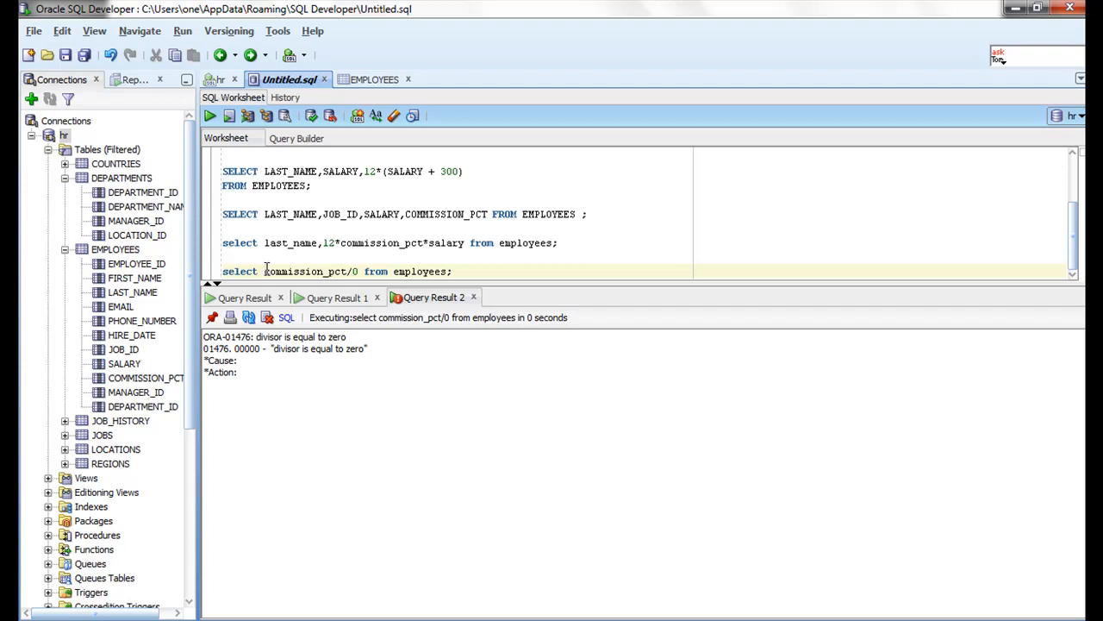
Run 0/commission_pct for null results, then revert to commission_pct/0 and rerun.
text(0/)
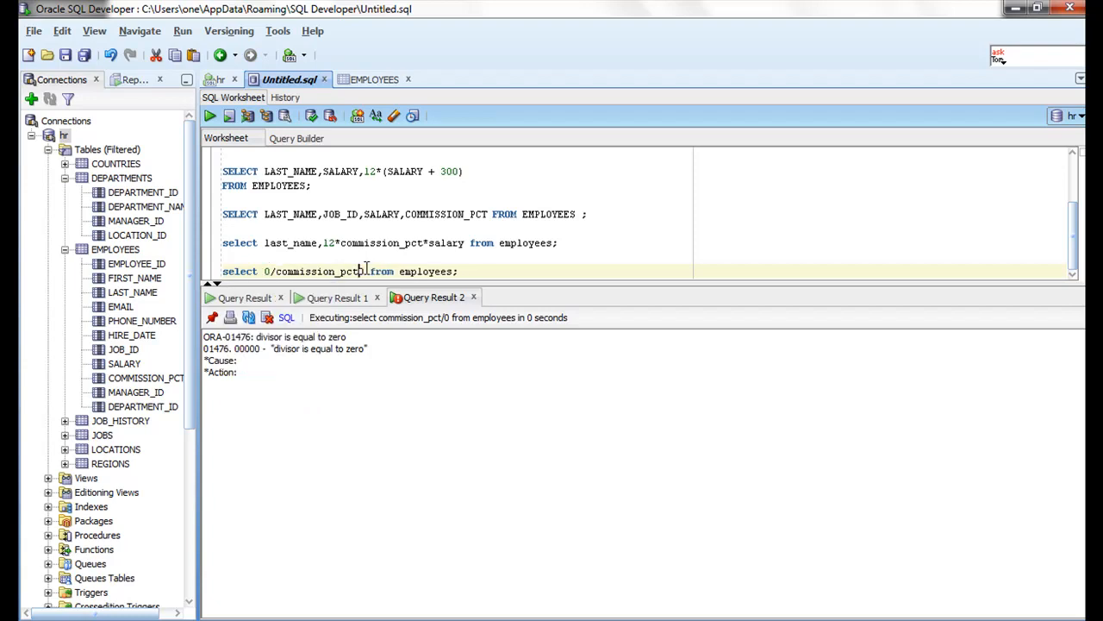
text(0)
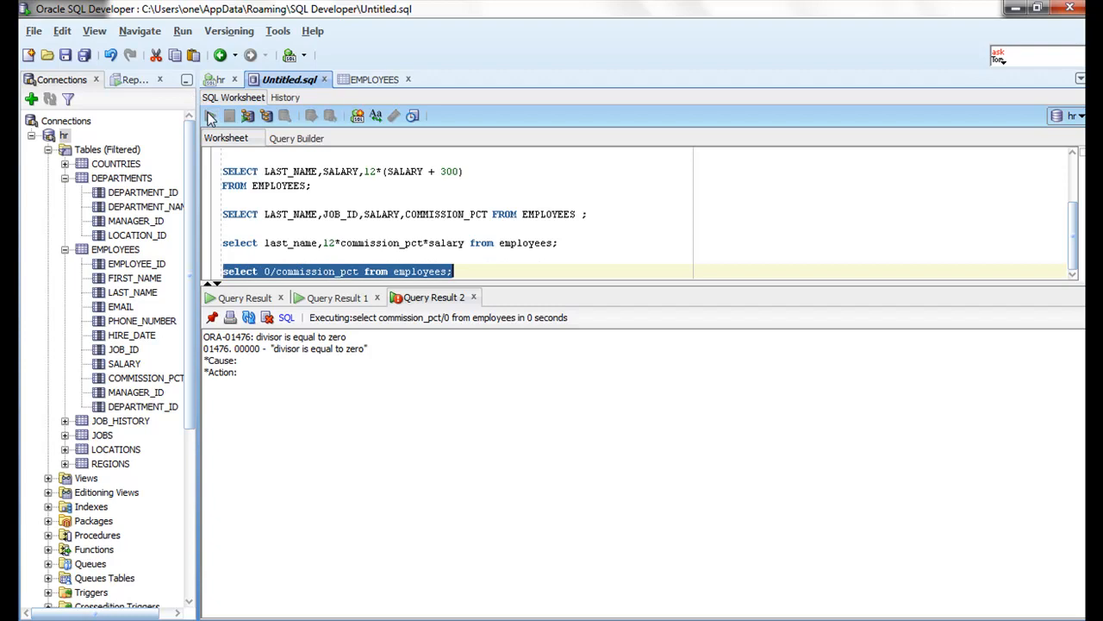
click(209, 116)
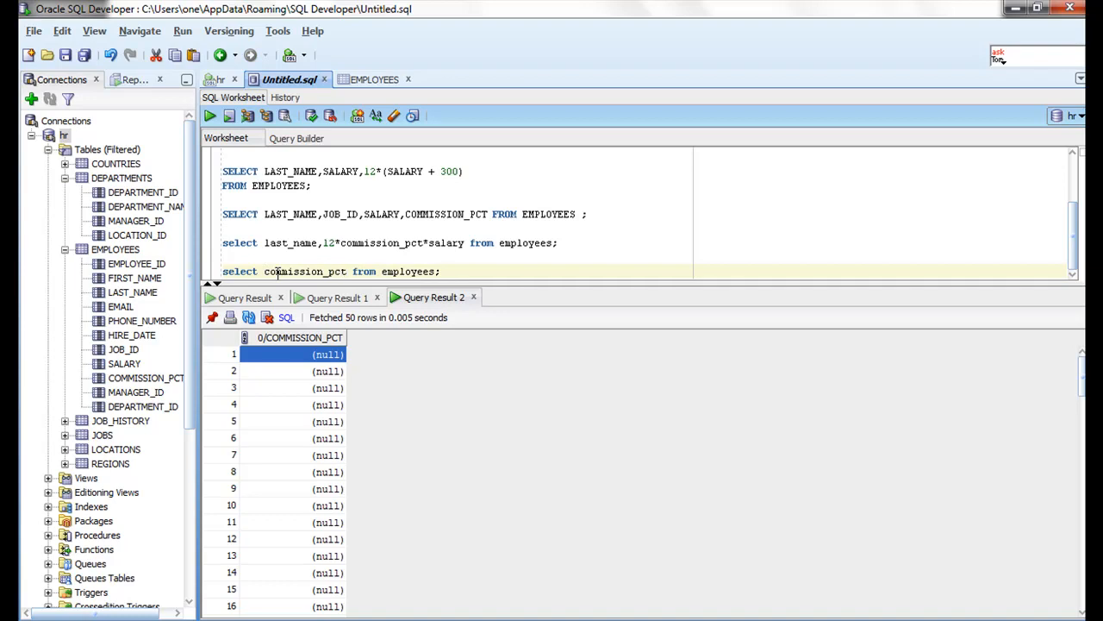
text(/0)
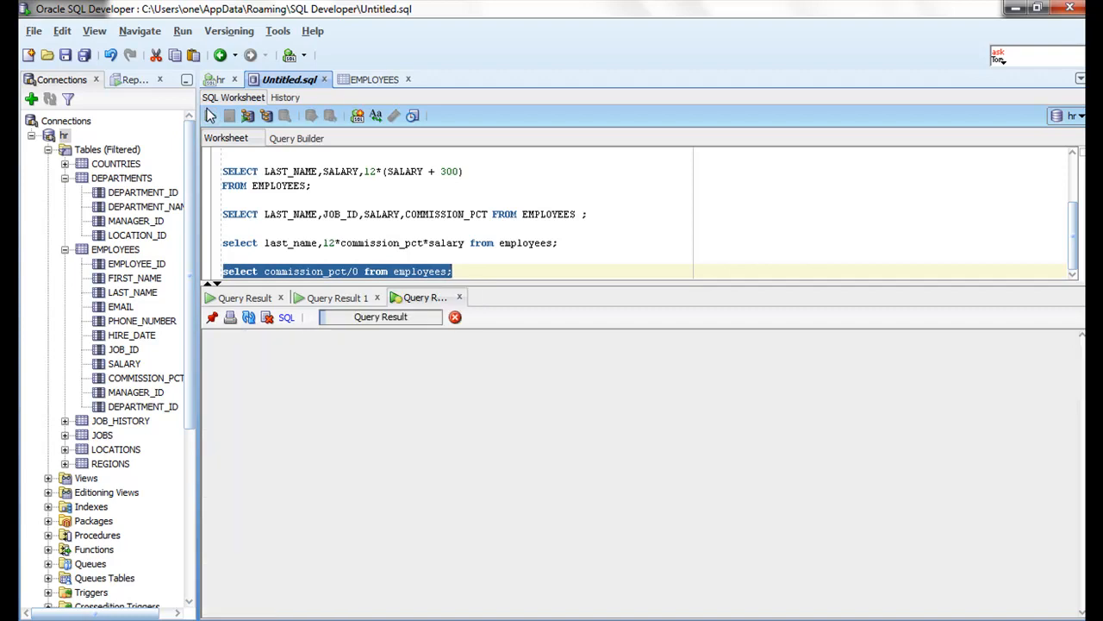
click(209, 115)
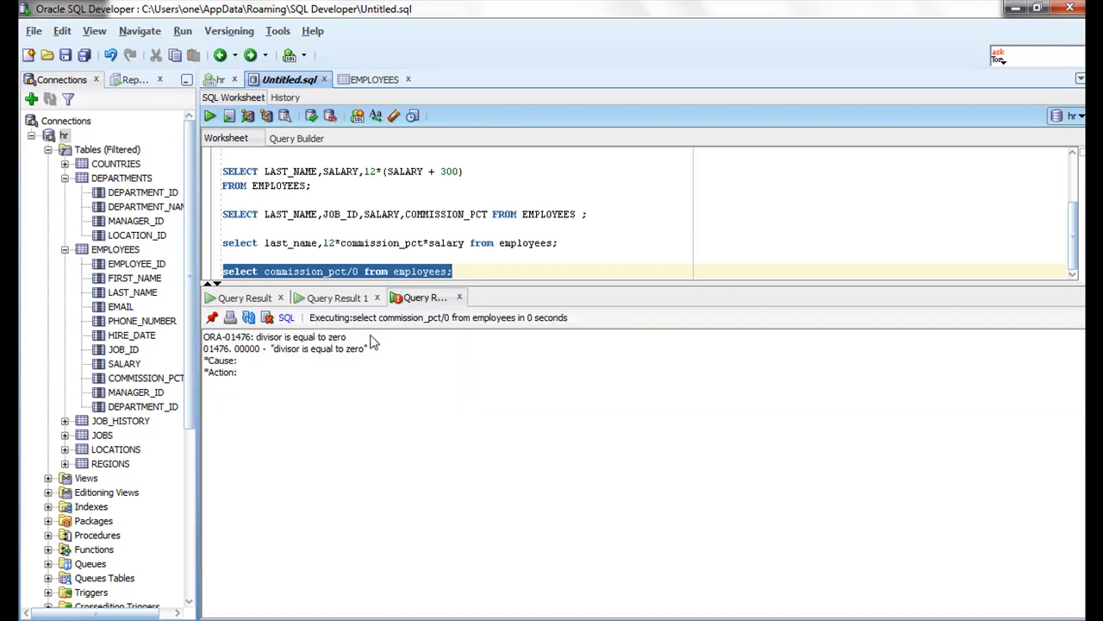